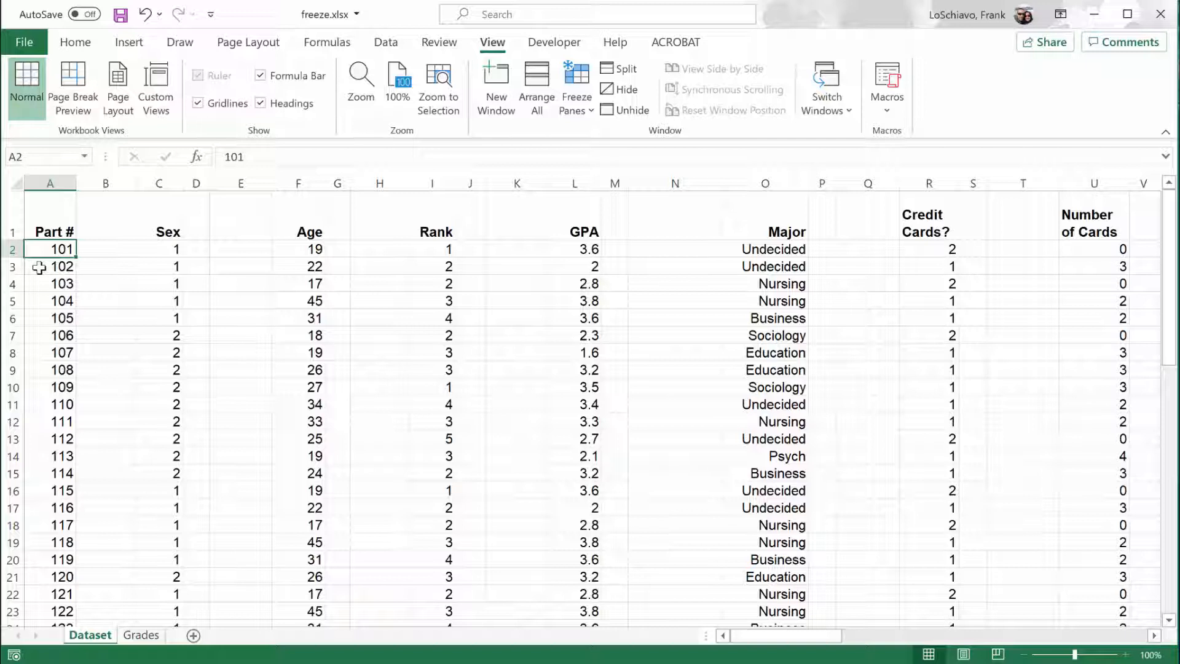
# - Select participant 102's ID and participant 104's ID, Sex, Age, Rank and GPA cells
pyautogui.click(49, 266)
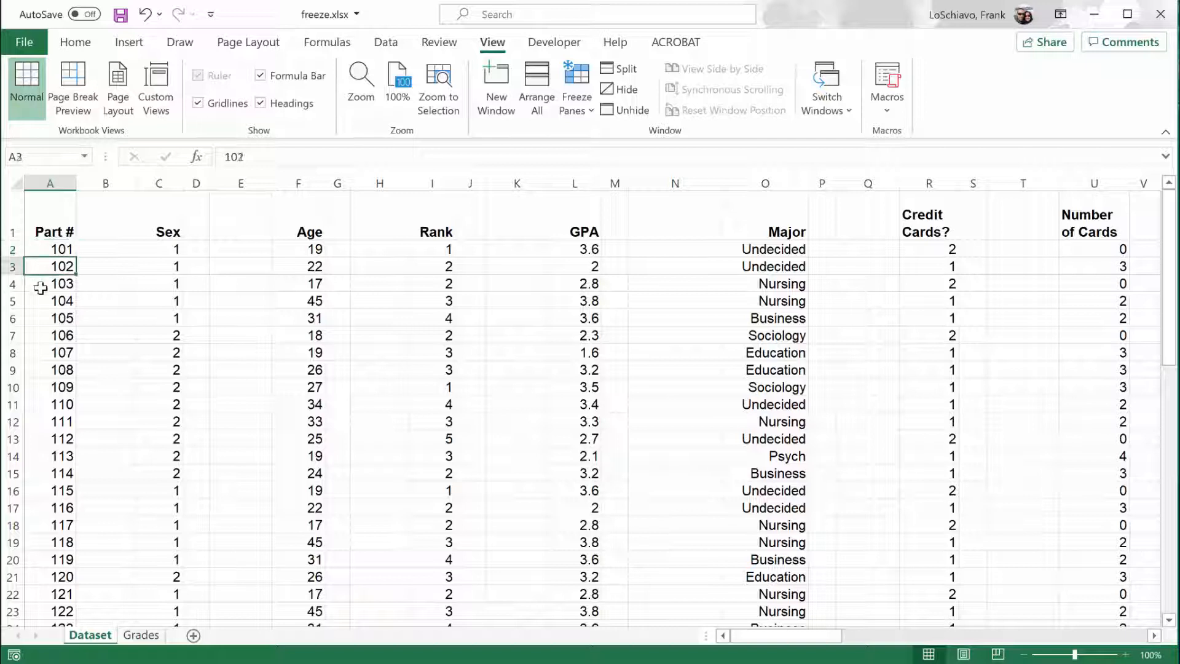
pyautogui.click(50, 301)
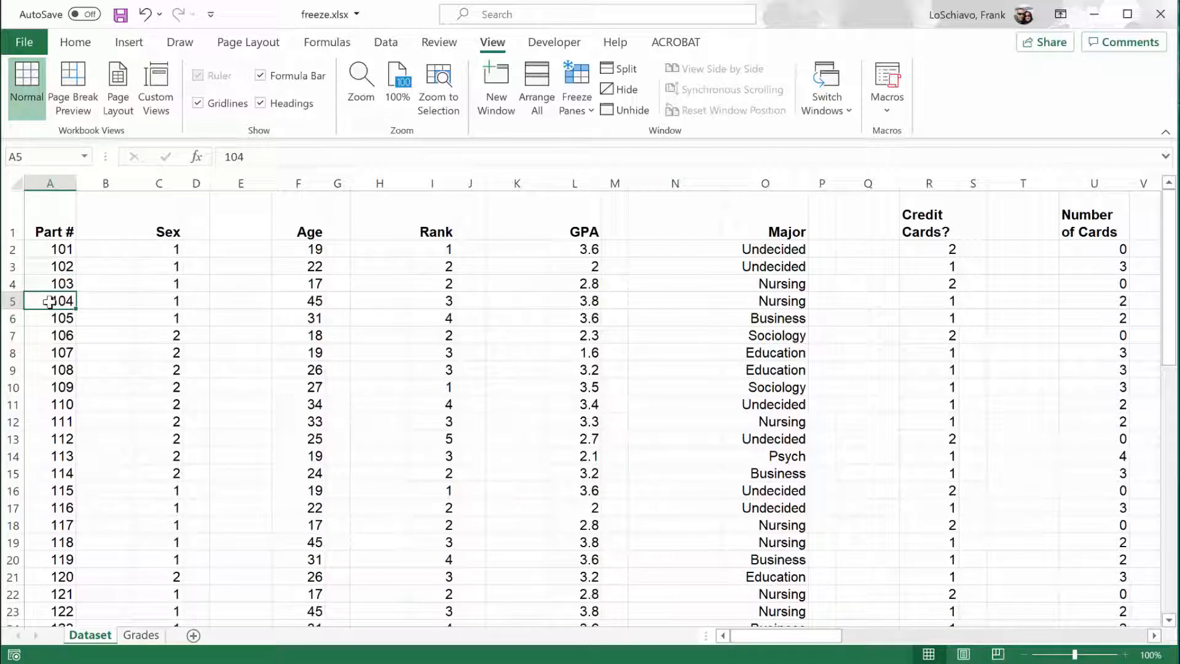
pyautogui.click(159, 301)
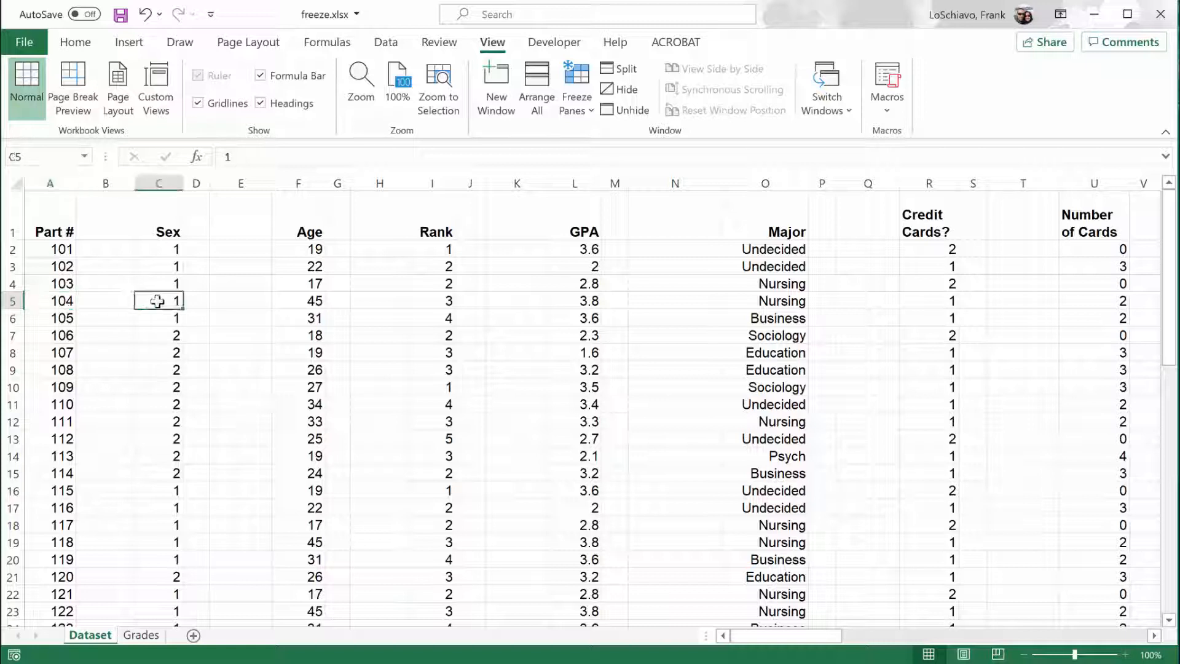
pyautogui.click(299, 300)
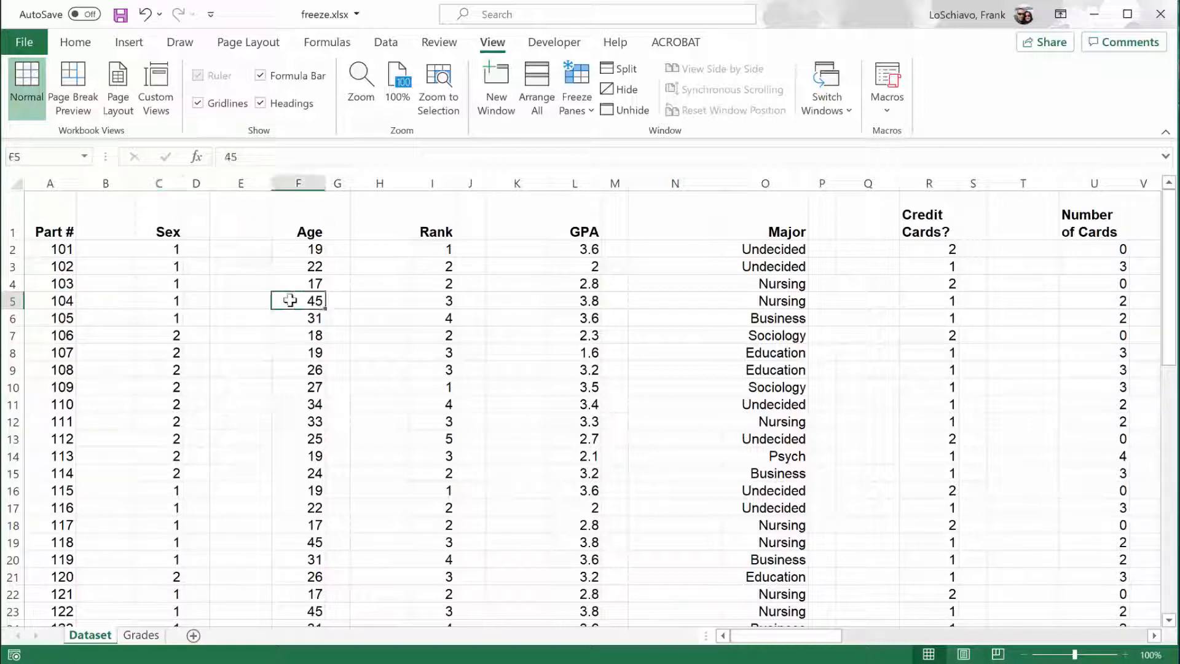
pyautogui.click(432, 300)
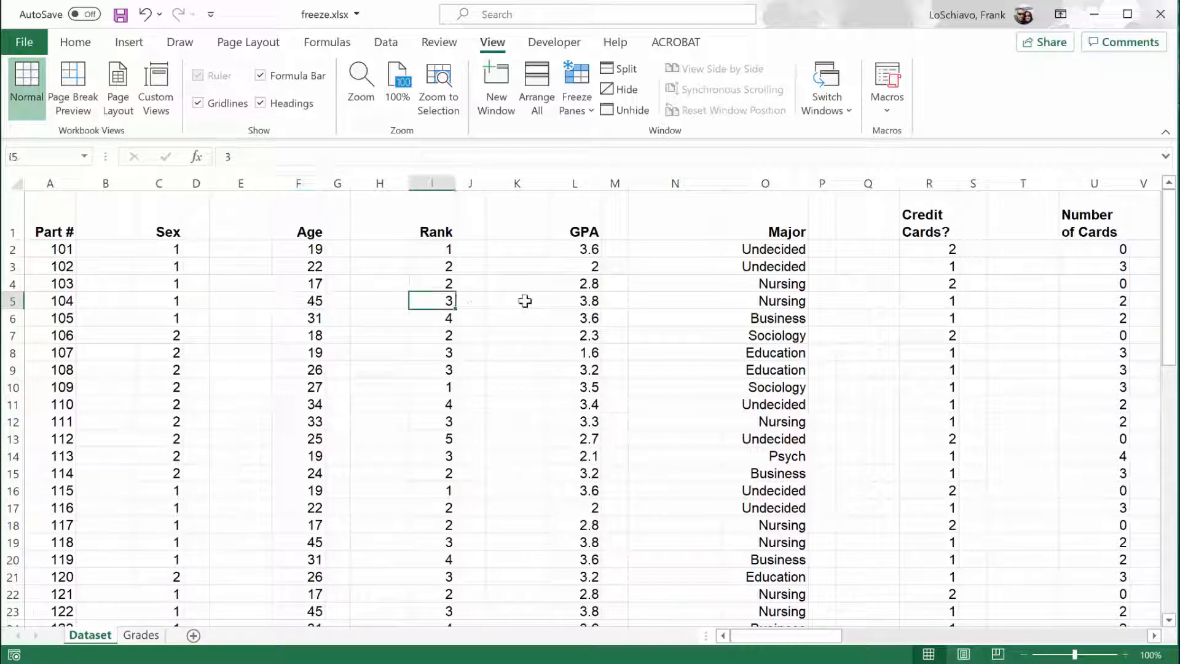
pyautogui.click(574, 300)
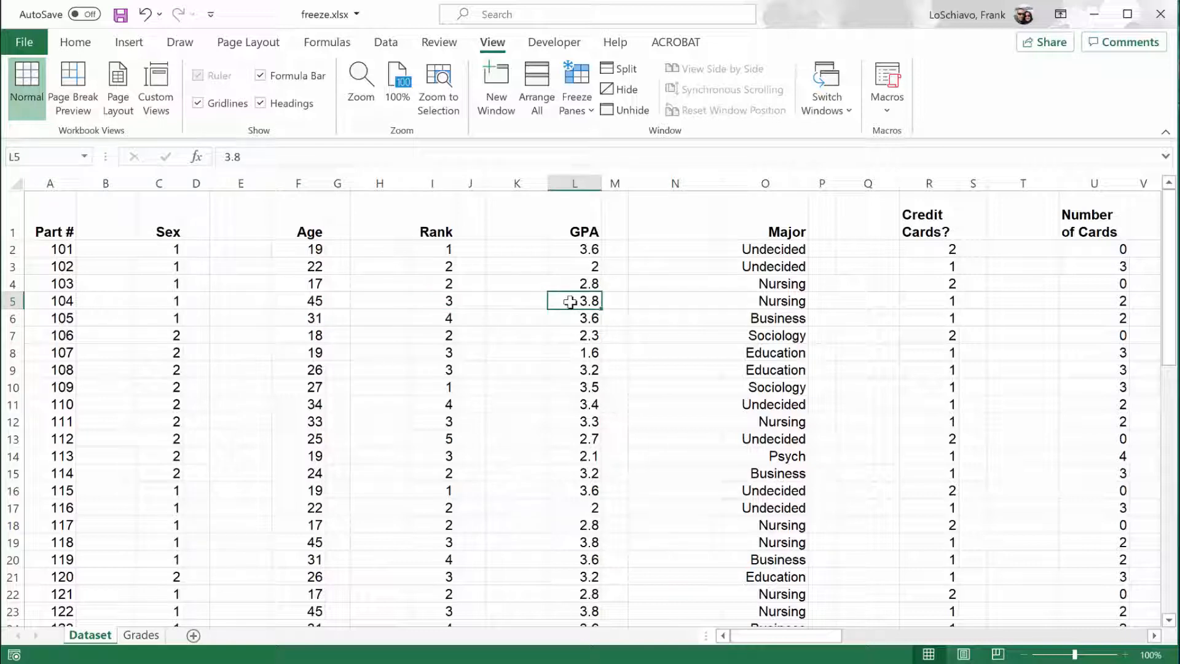
pyautogui.moveTo(554, 321)
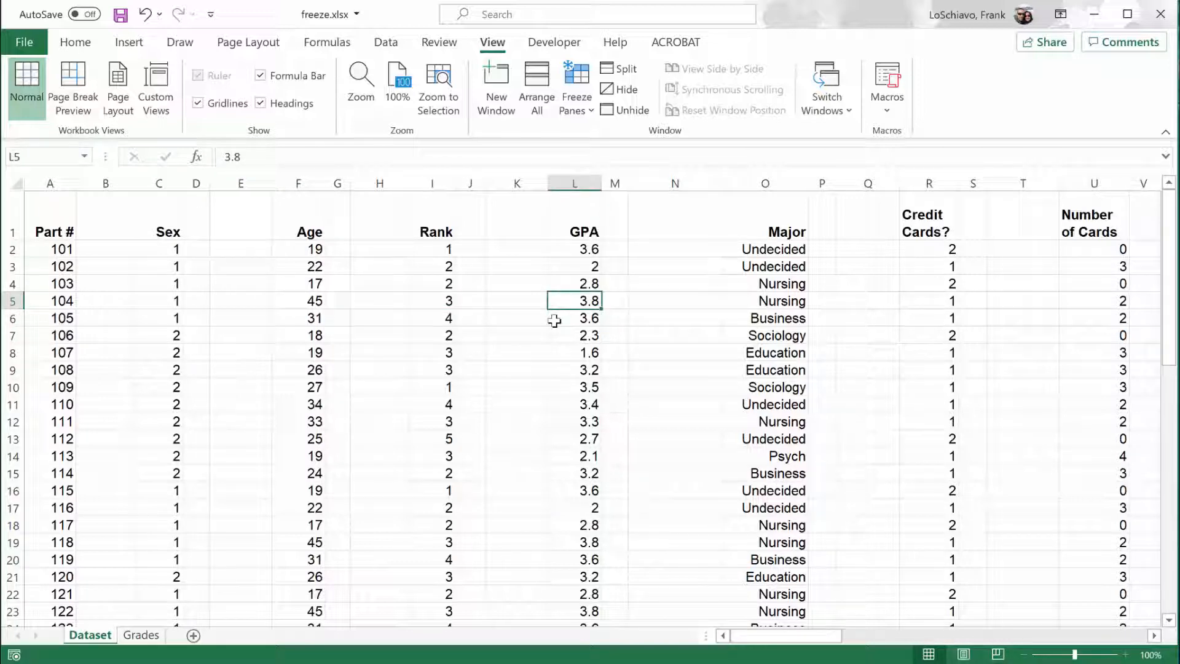
# - Scroll to the summary rows and inspect the formulas in L53, L55, L56 and F53
pyautogui.scroll(-3)
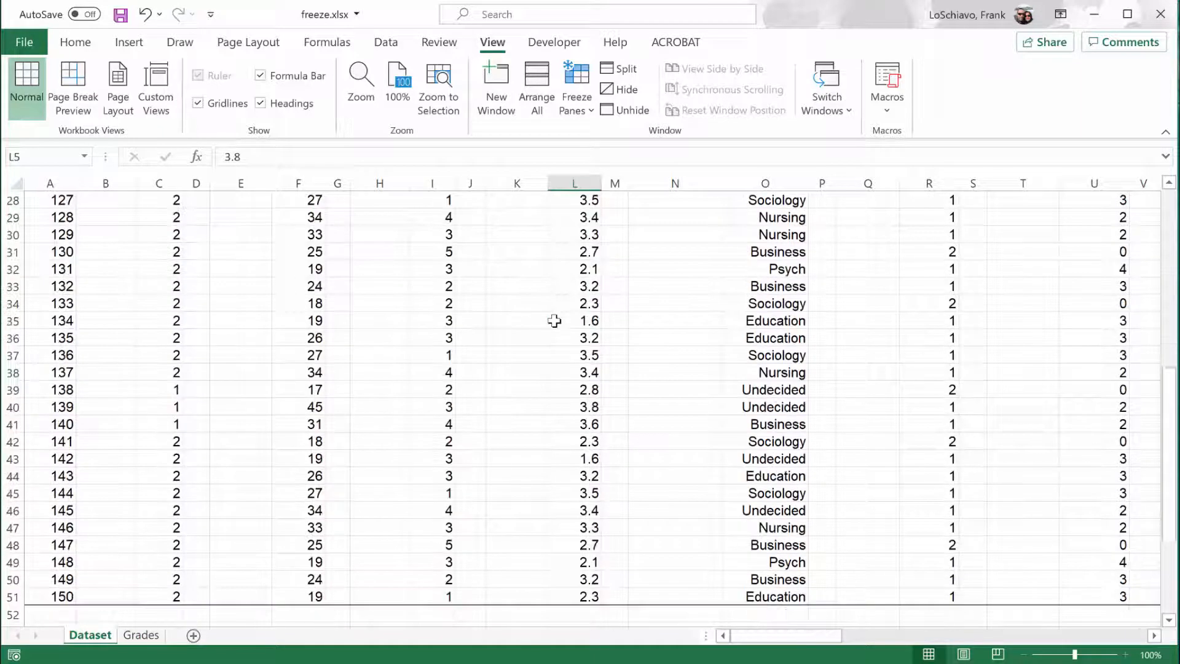
pyautogui.scroll(-3)
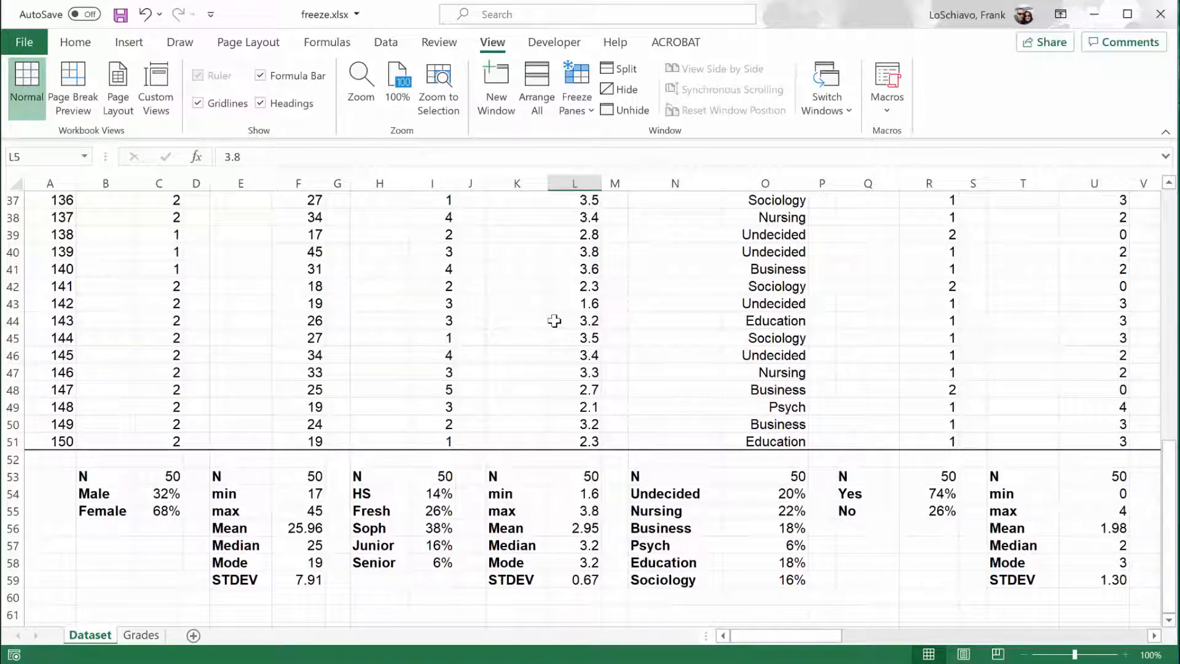
pyautogui.moveTo(570, 476)
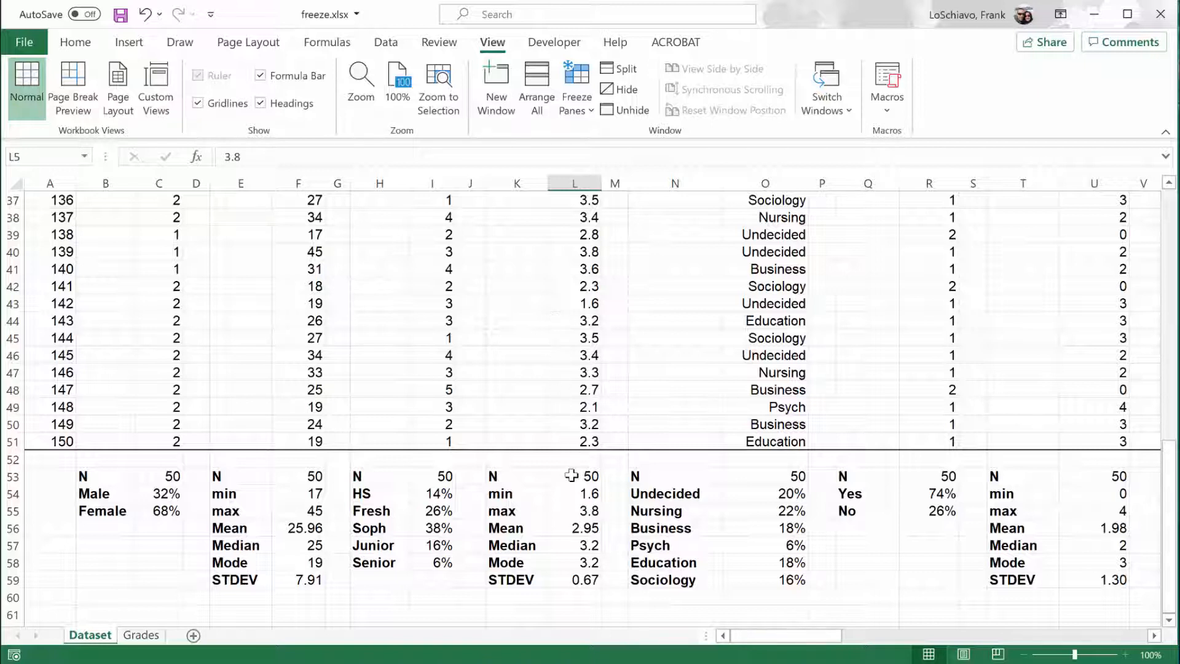
pyautogui.click(574, 476)
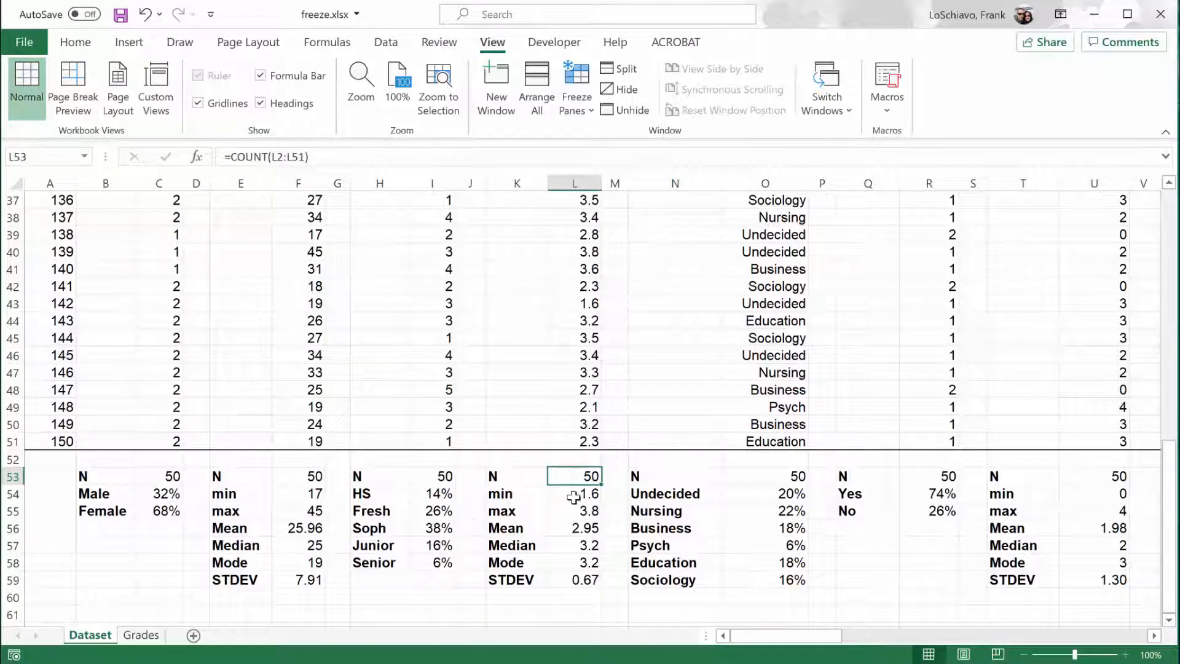
pyautogui.click(573, 511)
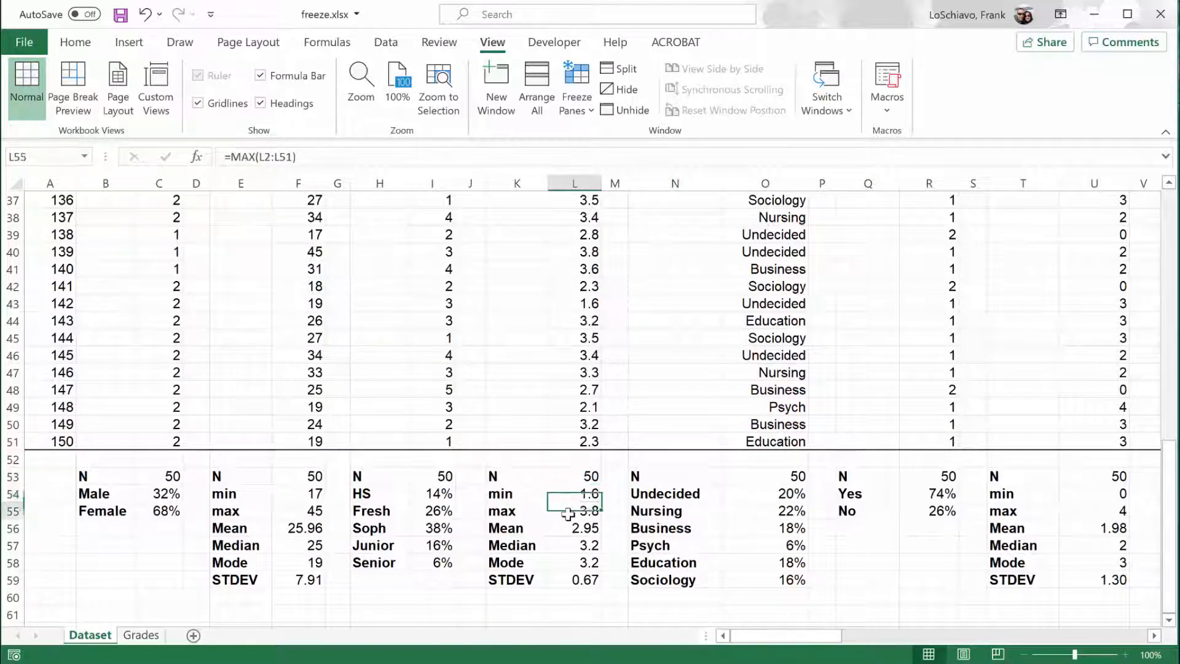
pyautogui.click(573, 527)
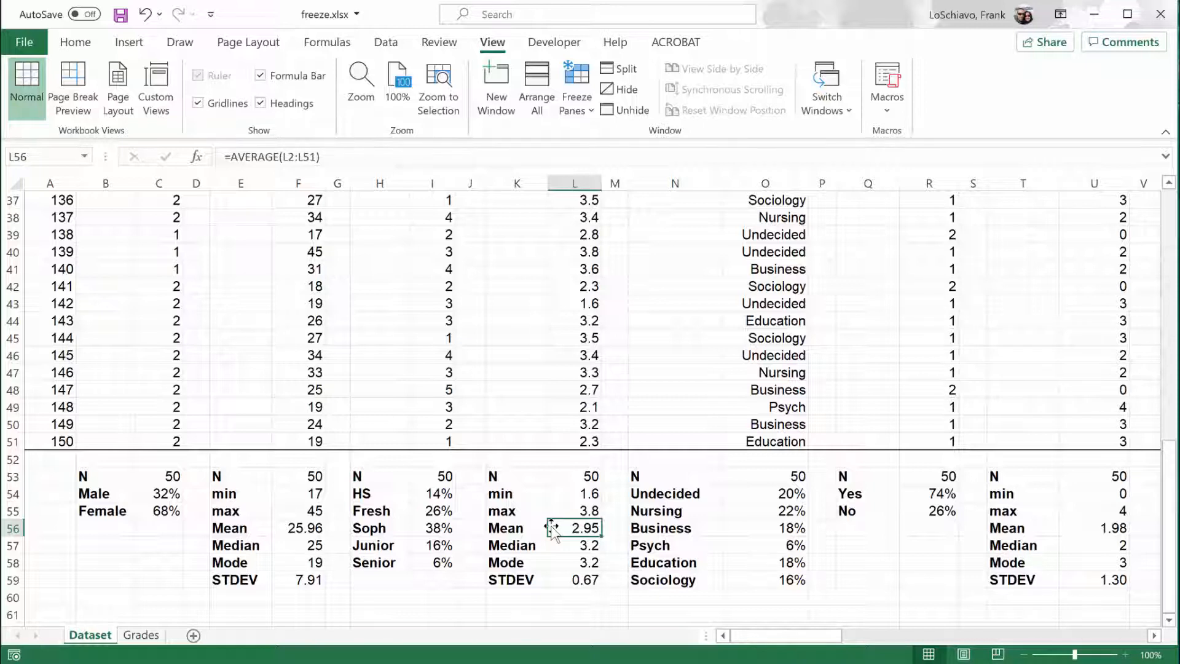
pyautogui.moveTo(489, 539)
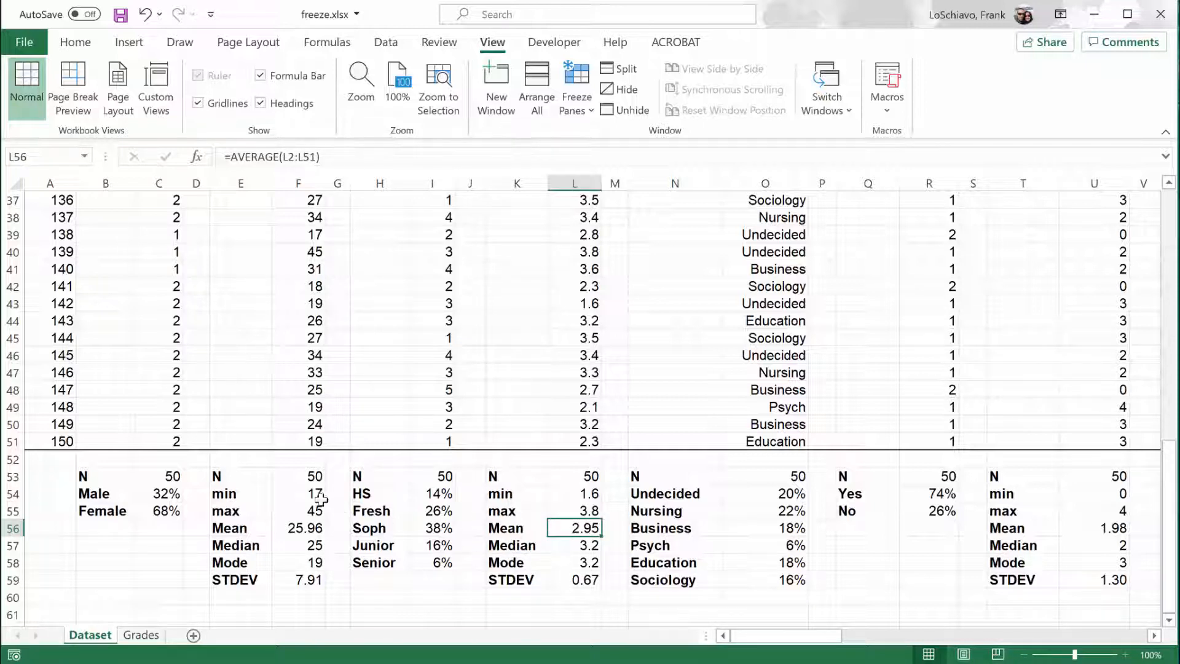
pyautogui.click(298, 475)
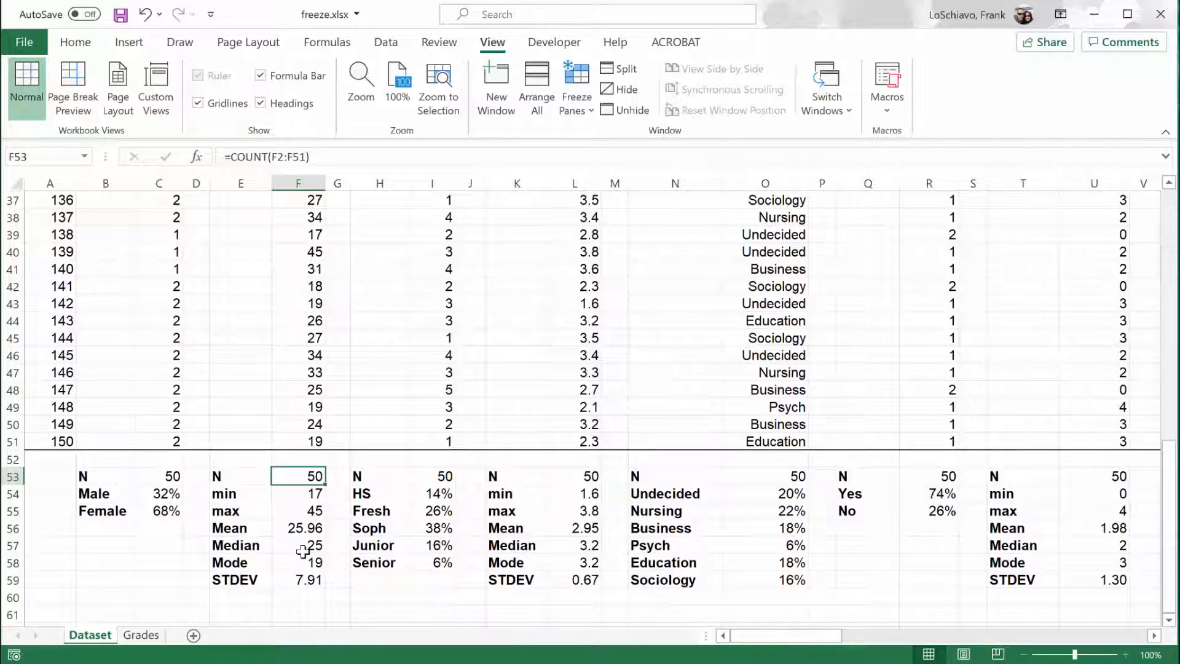
# - Scroll between the summary rows and the headers, ending with row 1's headings visible
pyautogui.scroll(3)
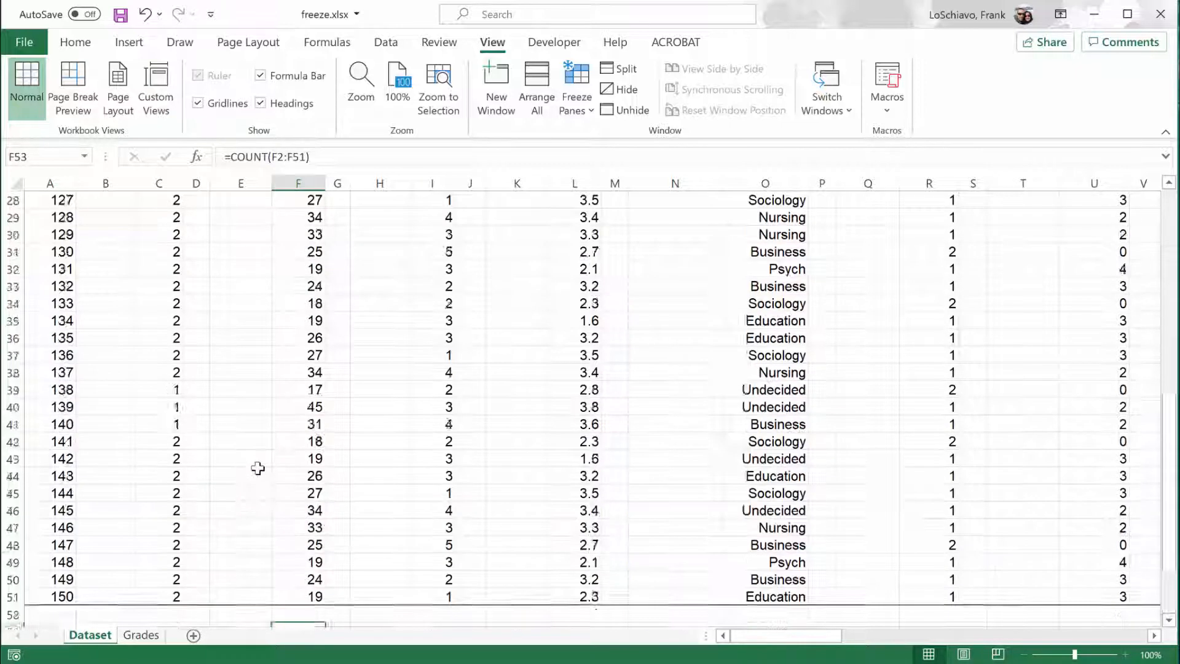
pyautogui.scroll(3)
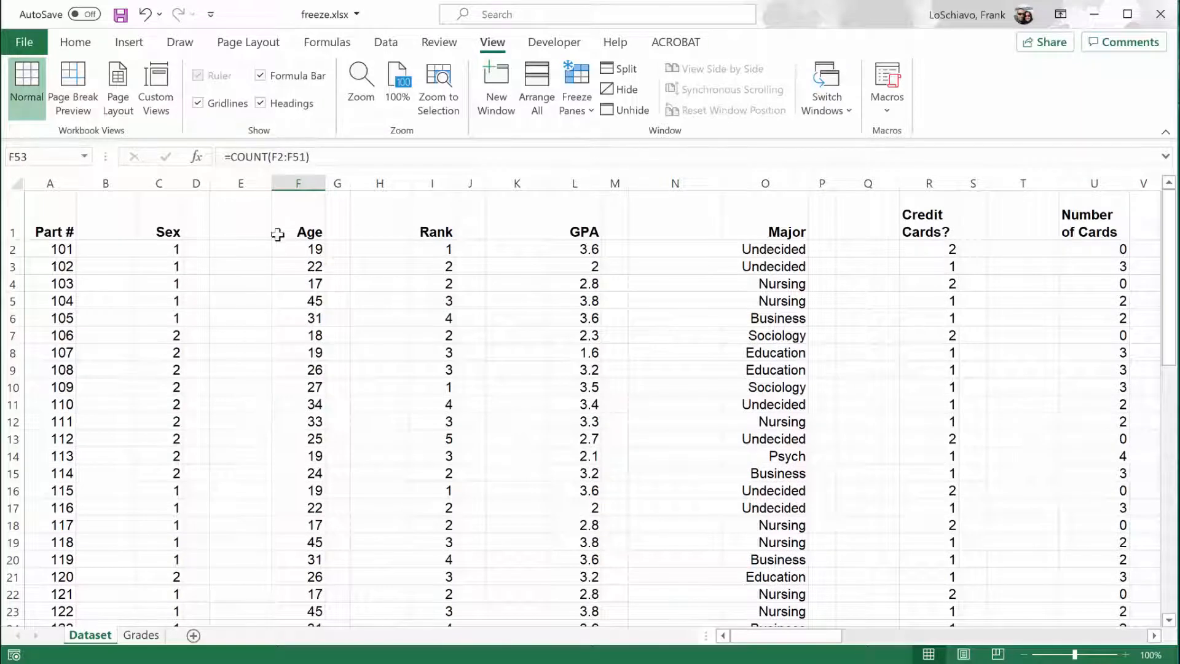
pyautogui.scroll(-3)
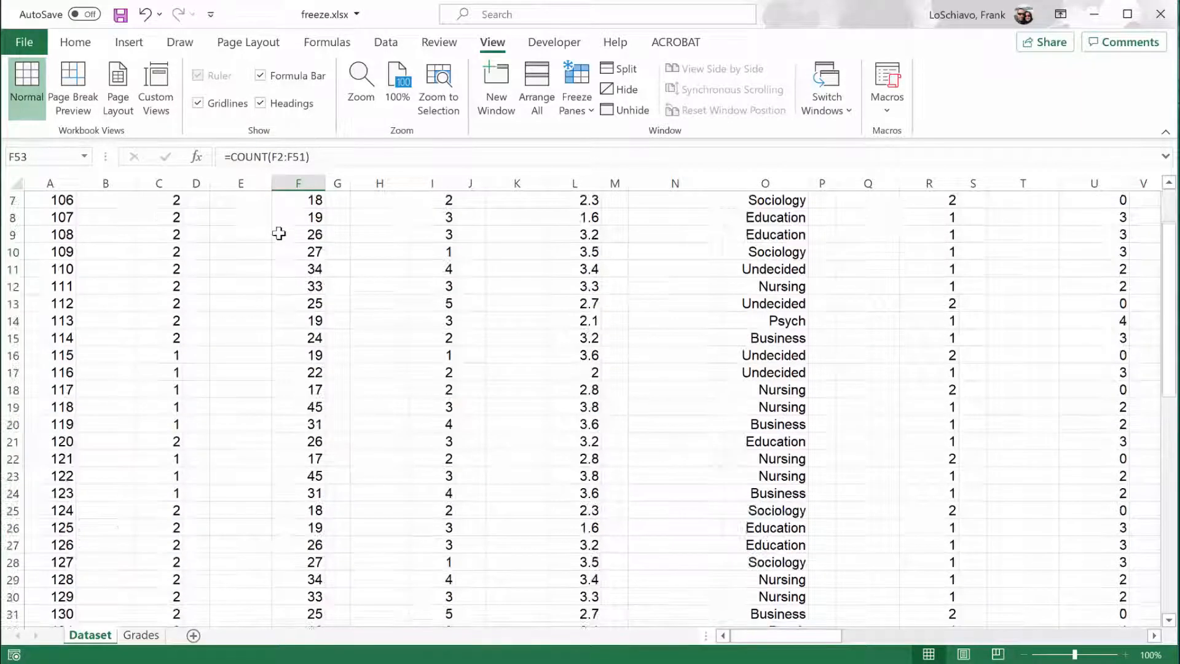
pyautogui.scroll(-3)
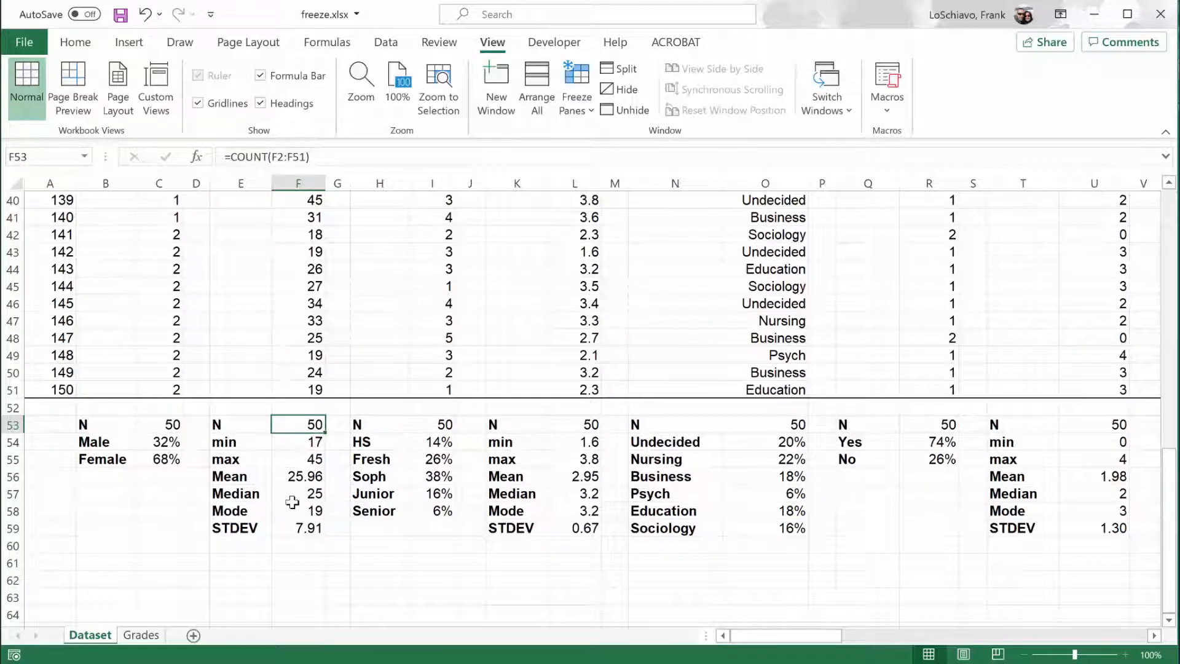
pyautogui.scroll(3)
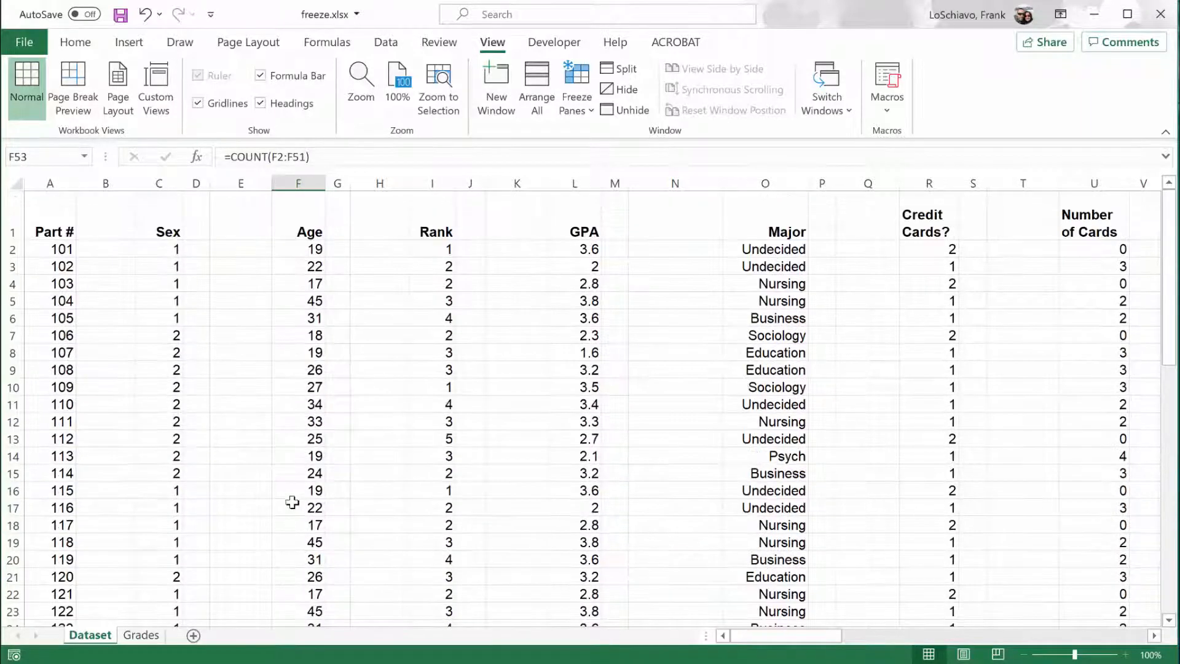
pyautogui.moveTo(313, 222)
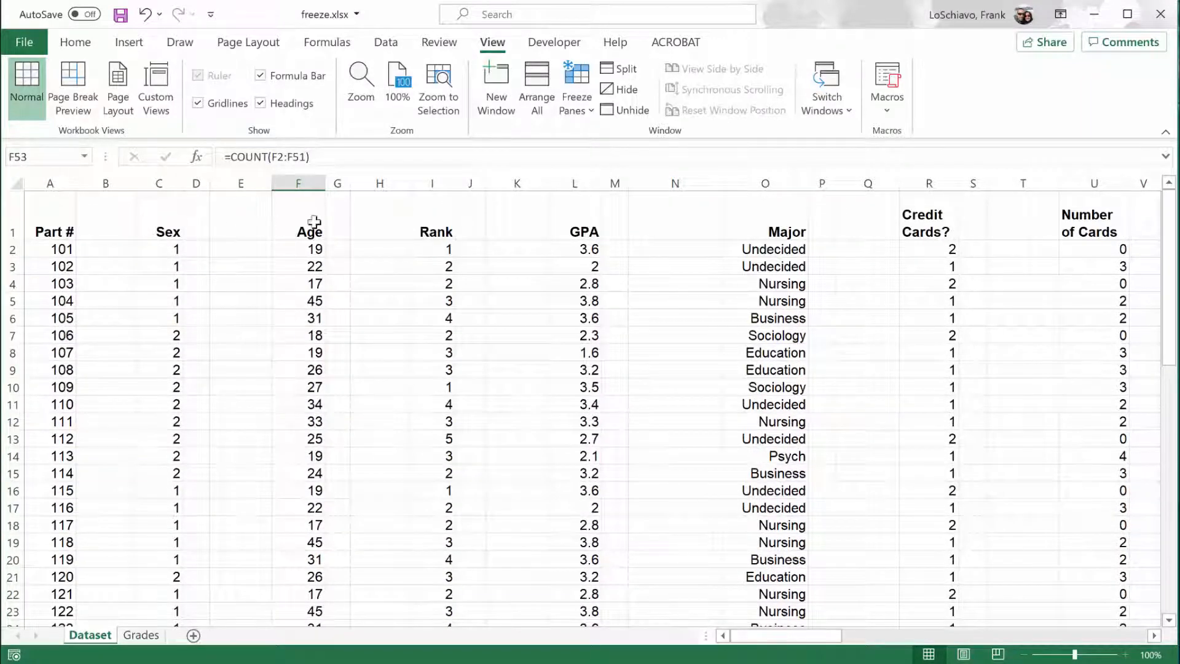
pyautogui.moveTo(280, 253)
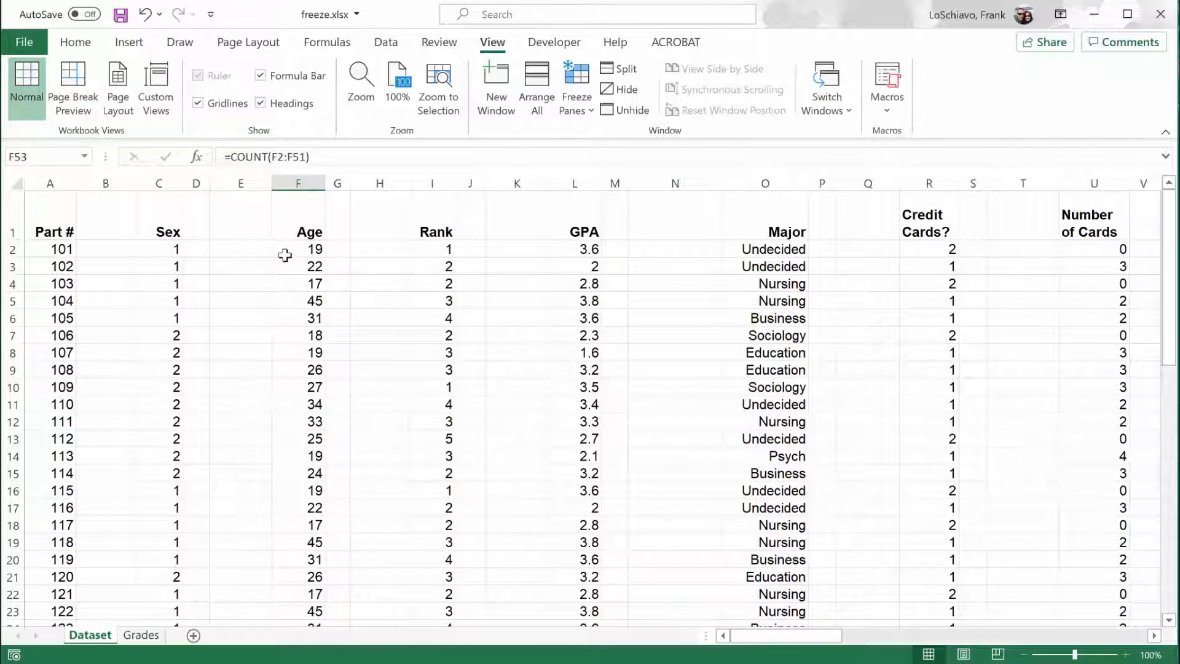
pyautogui.scroll(-3)
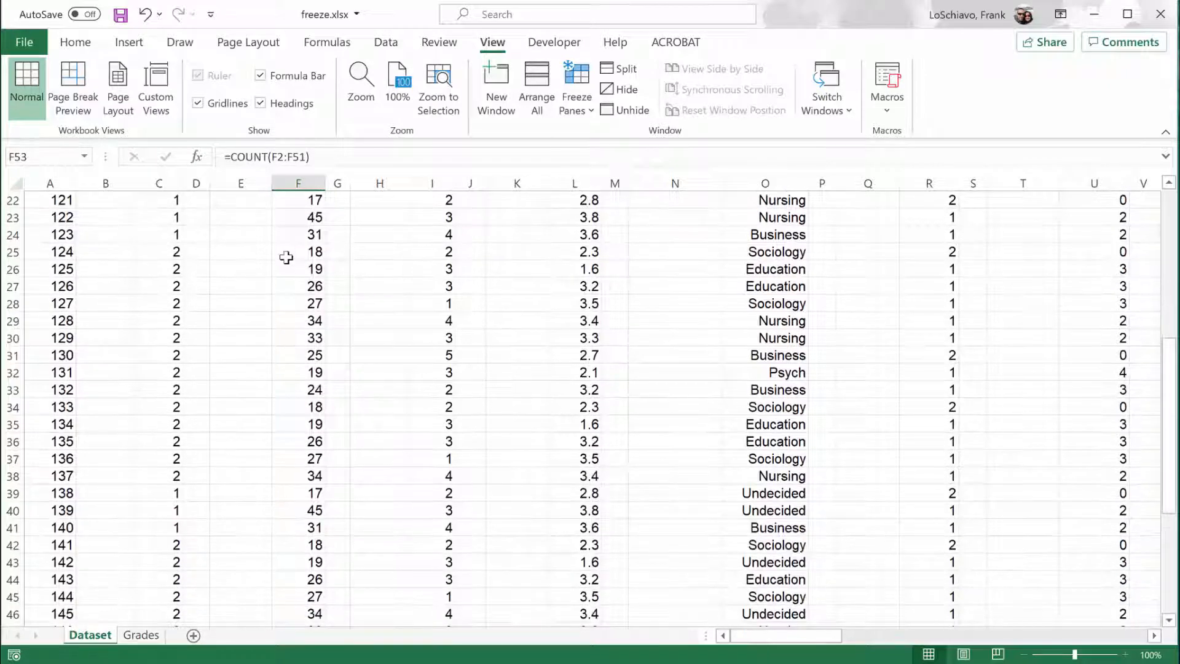
pyautogui.scroll(3)
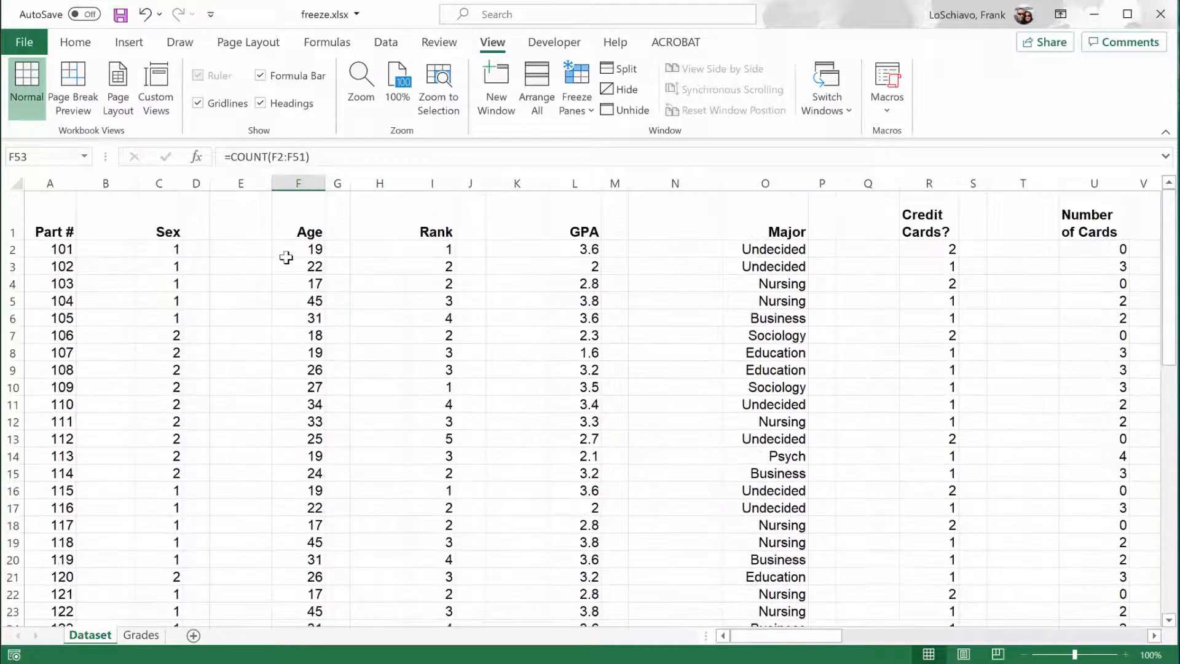
pyautogui.moveTo(273, 228)
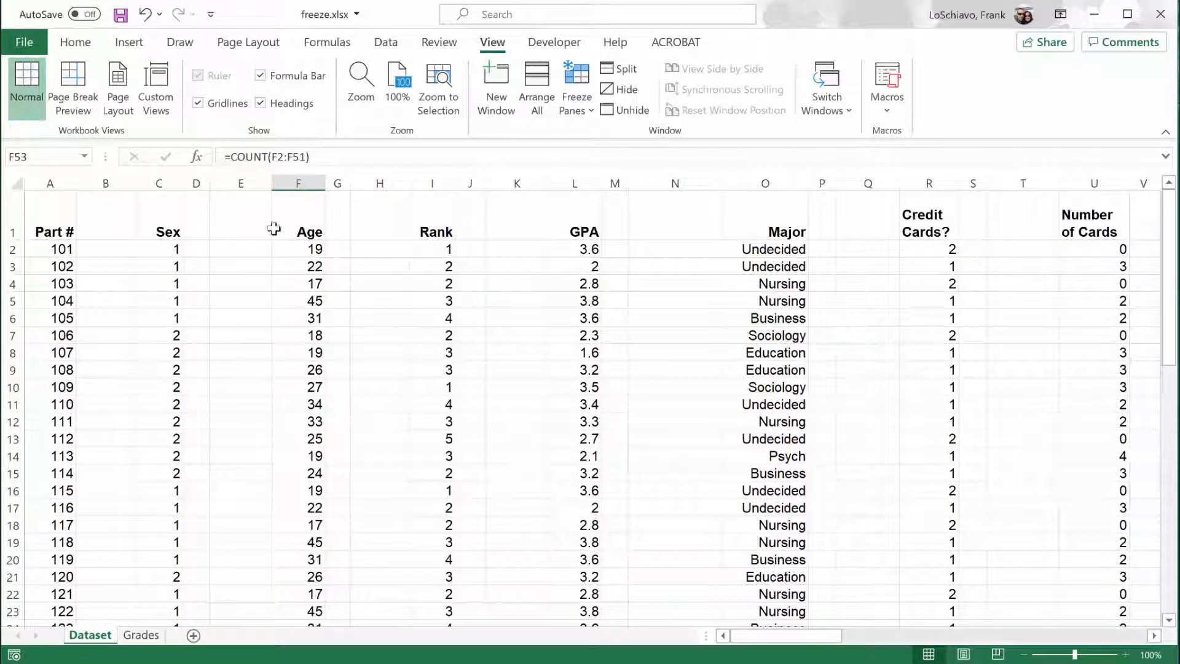
pyautogui.moveTo(248, 42)
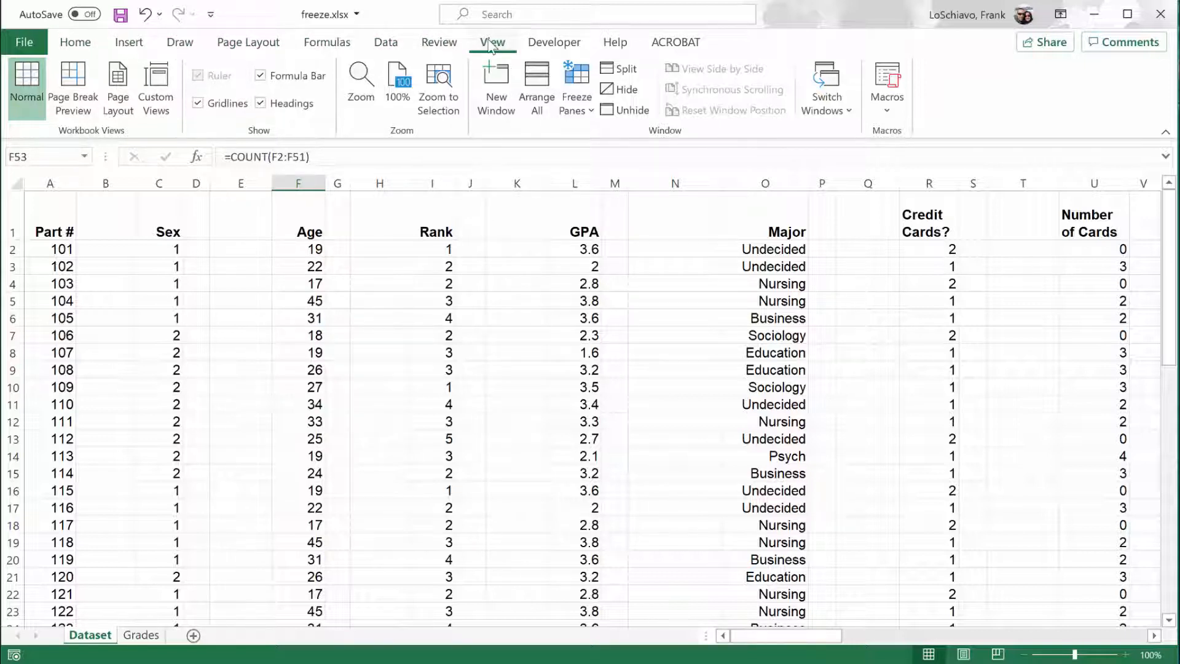
pyautogui.moveTo(575, 79)
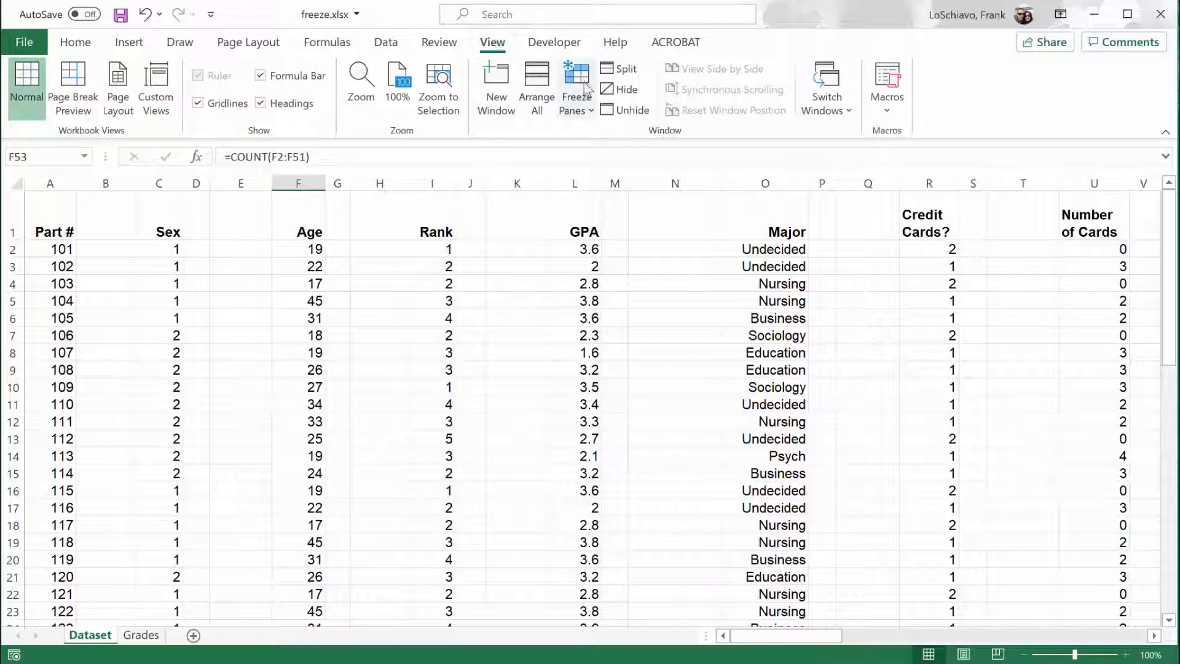
# - Open the Freeze Panes menu on the View tab
pyautogui.click(574, 89)
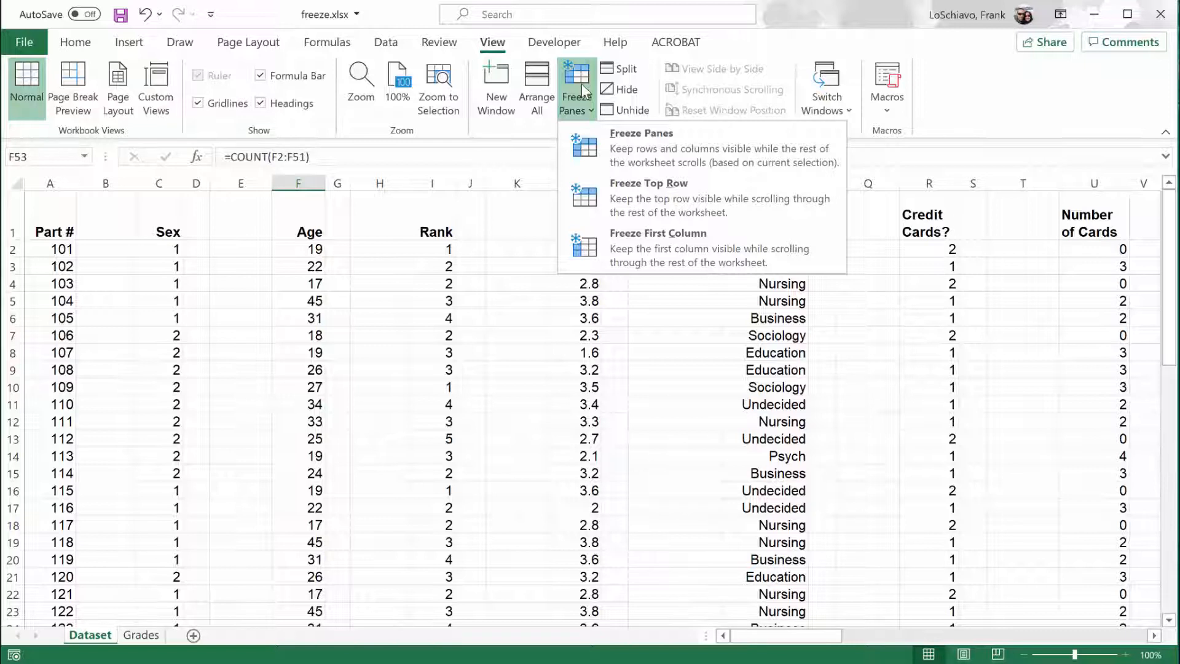
pyautogui.moveTo(648, 197)
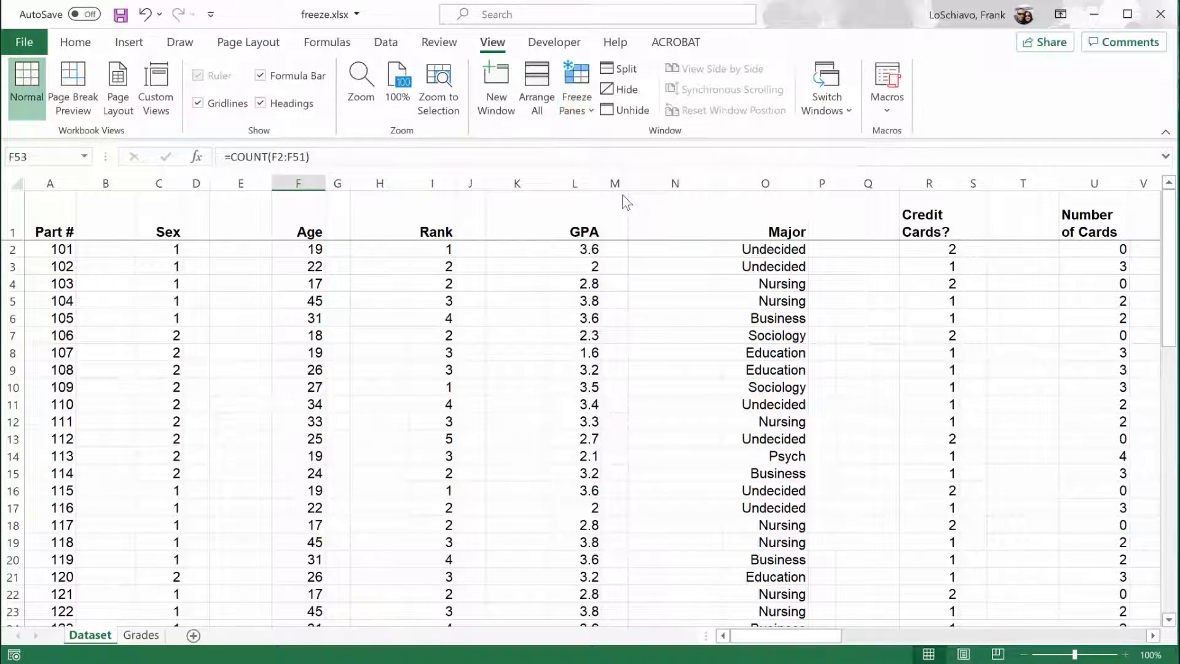
pyautogui.moveTo(484, 264)
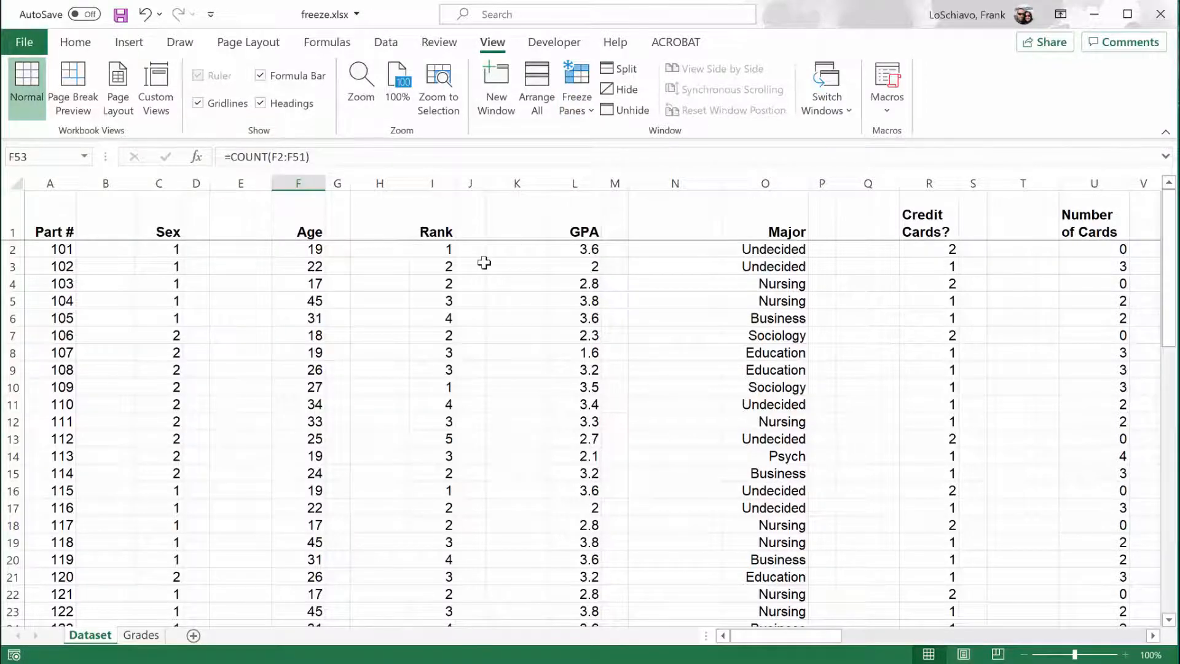
# - Scroll down toward the summary rows and back, with the frozen header row staying visible
pyautogui.scroll(-3)
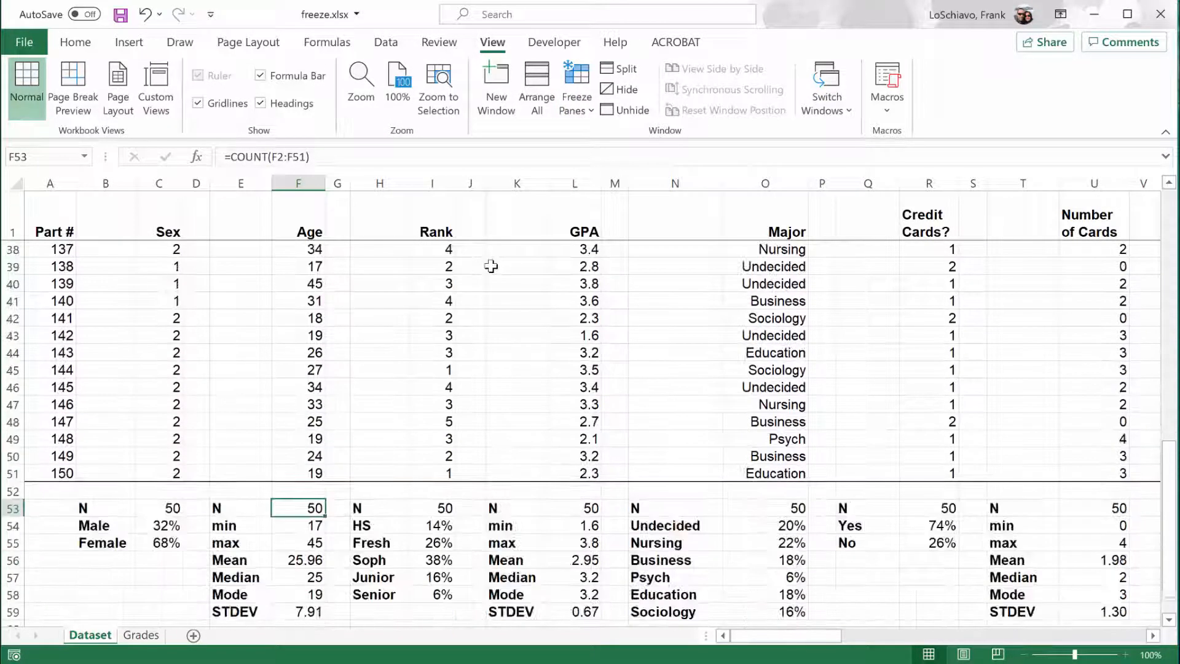
pyautogui.moveTo(587, 231)
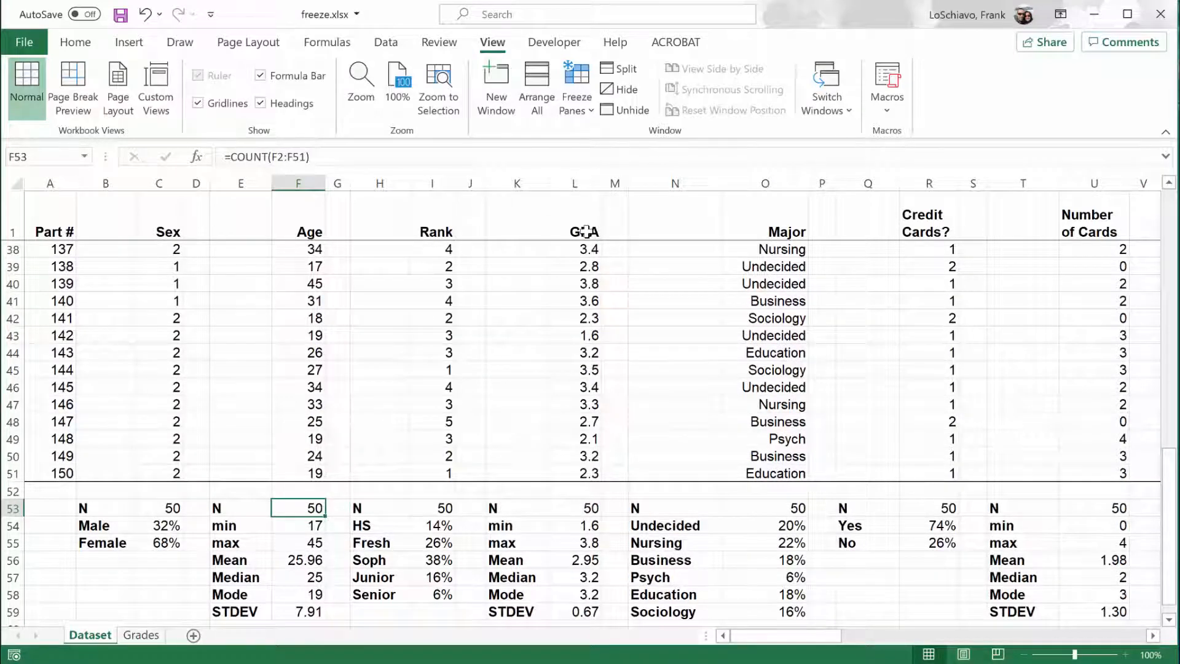
pyautogui.scroll(3)
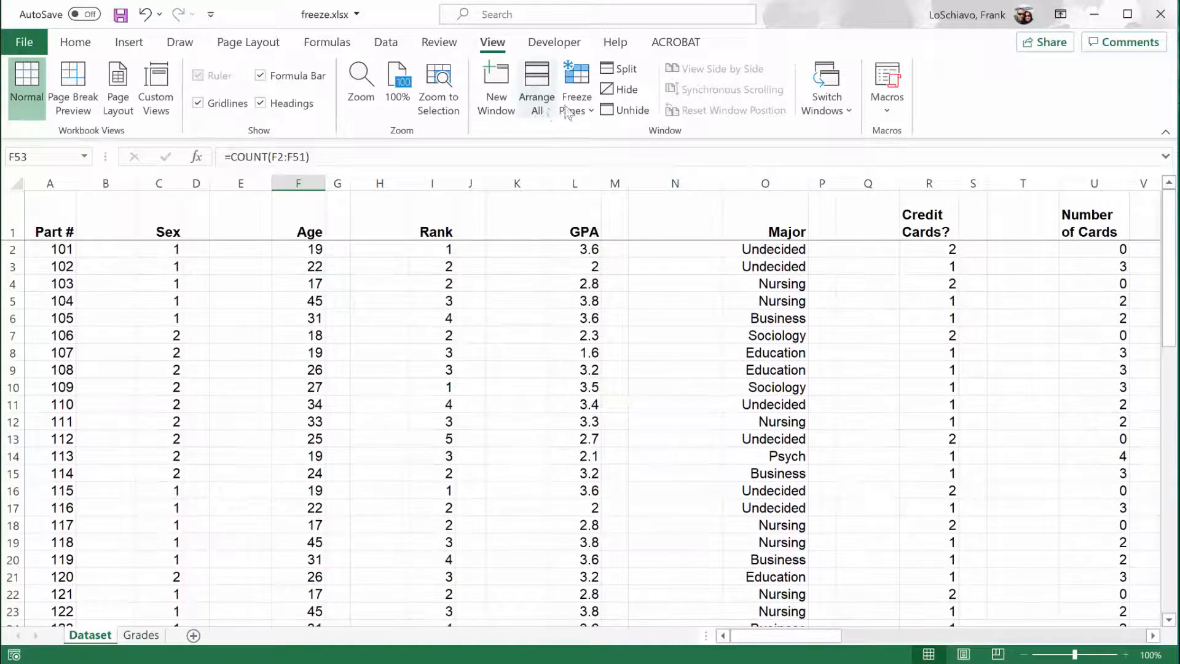
# - Choose Unfreeze Panes from the Freeze Panes menu
pyautogui.click(576, 87)
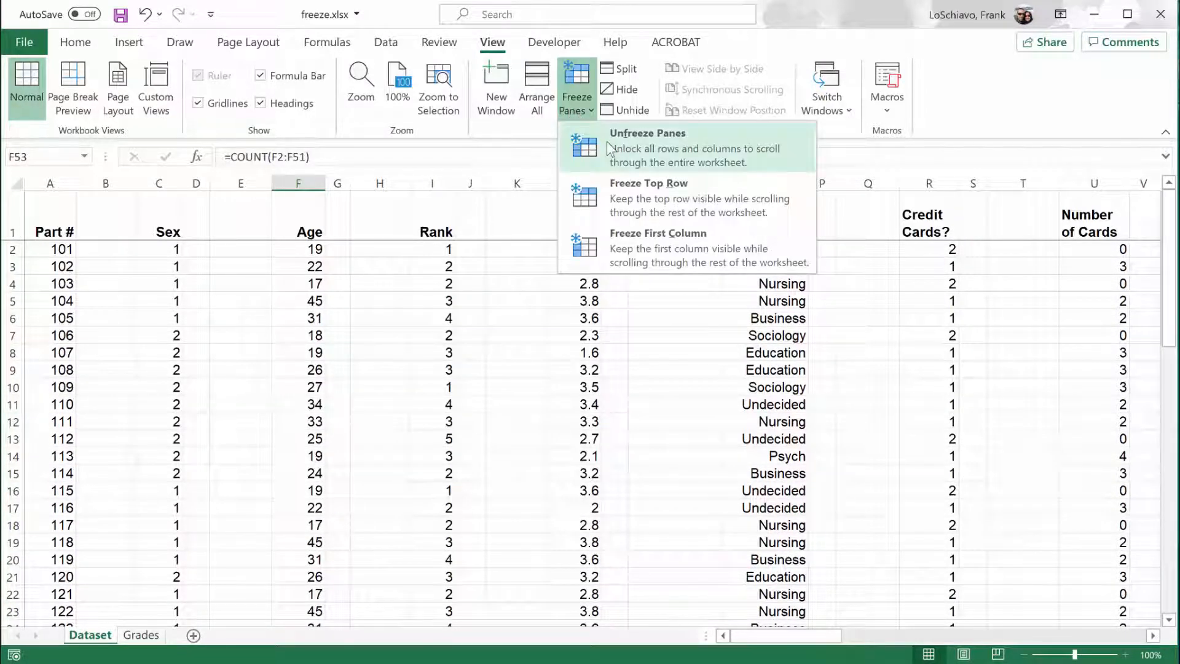
pyautogui.click(647, 147)
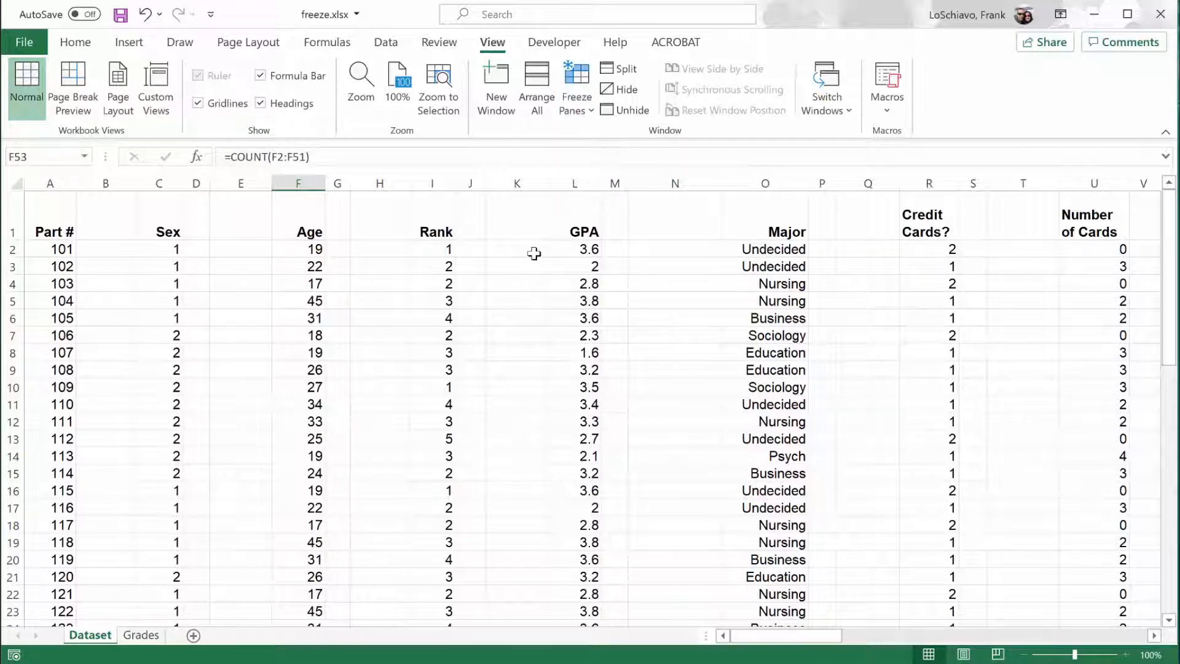
pyautogui.moveTo(197, 283)
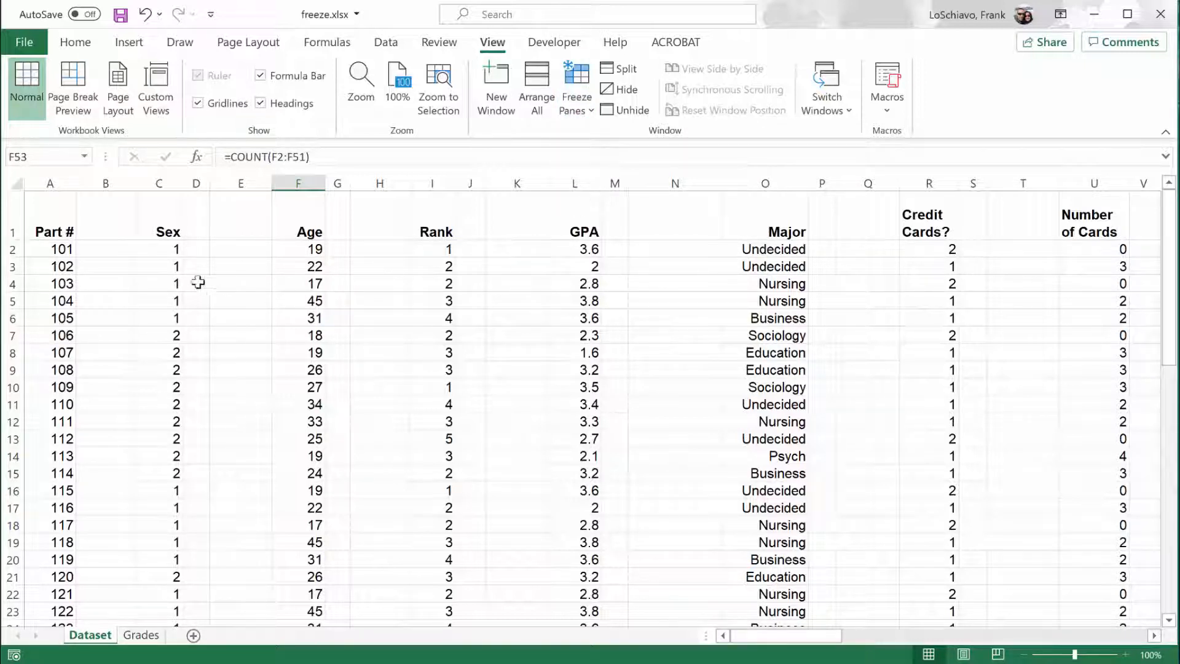
pyautogui.click(50, 249)
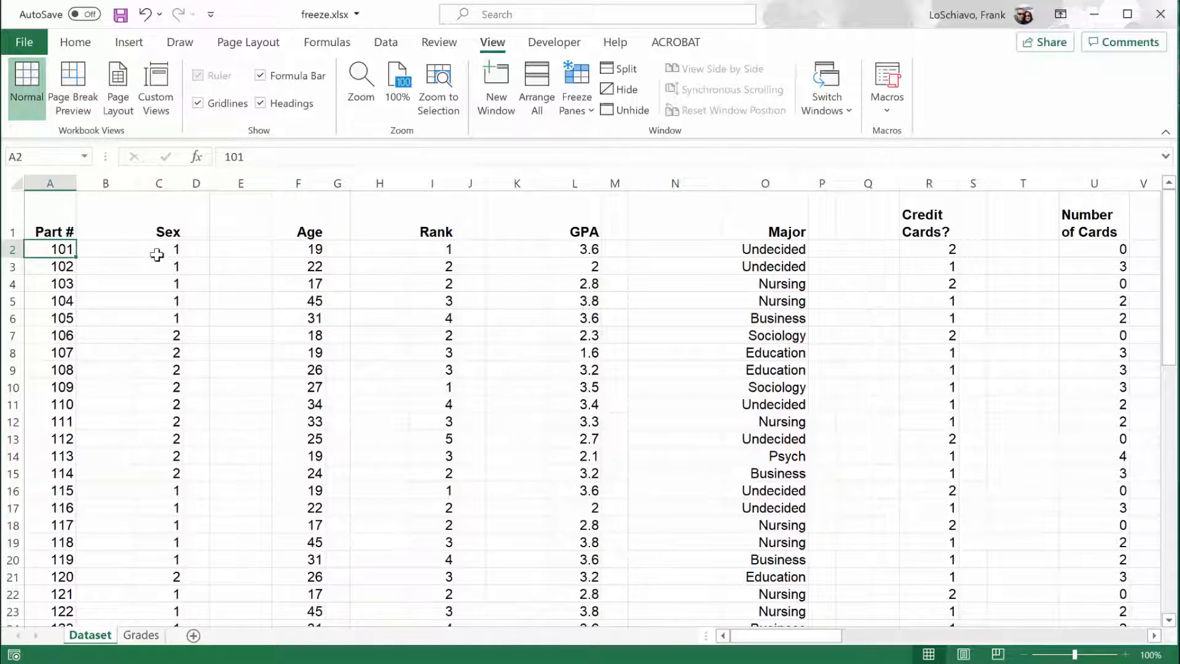
pyautogui.click(517, 249)
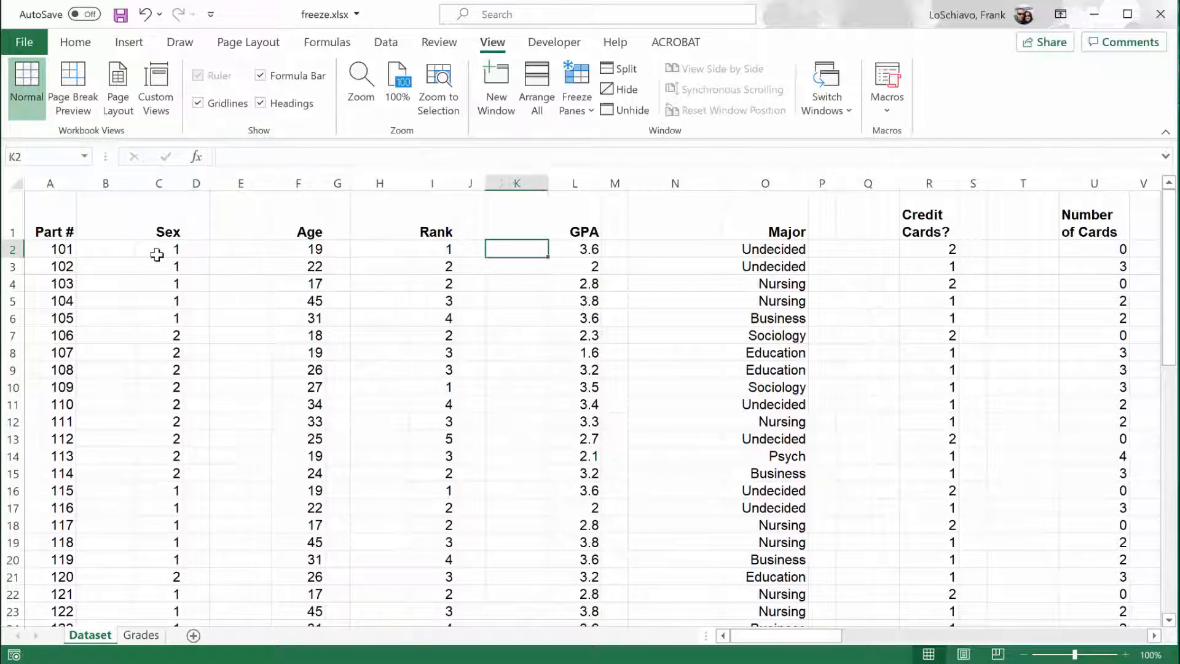
pyautogui.click(1023, 249)
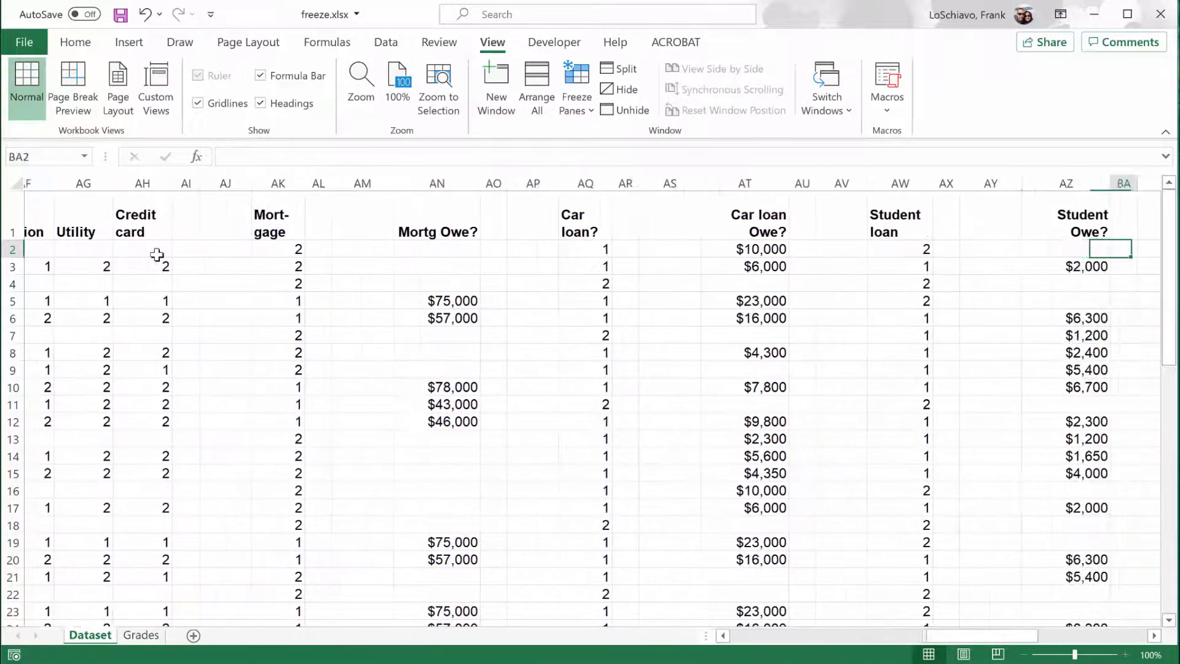
pyautogui.hscroll(3)
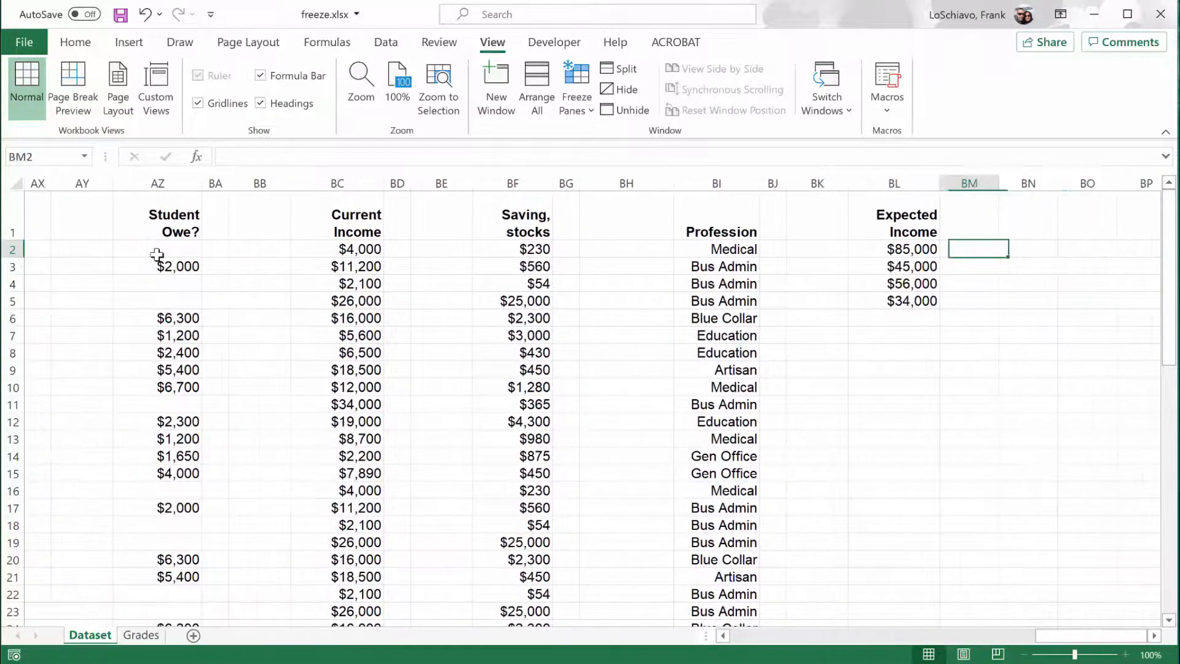
pyautogui.click(894, 317)
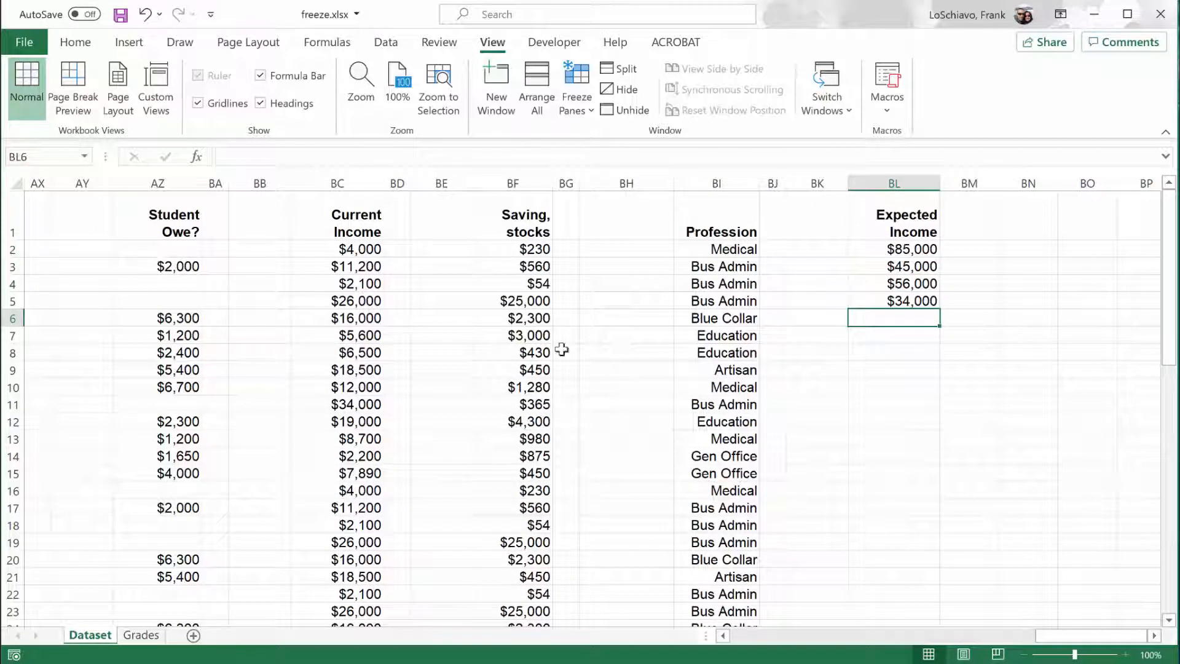
pyautogui.moveTo(729, 322)
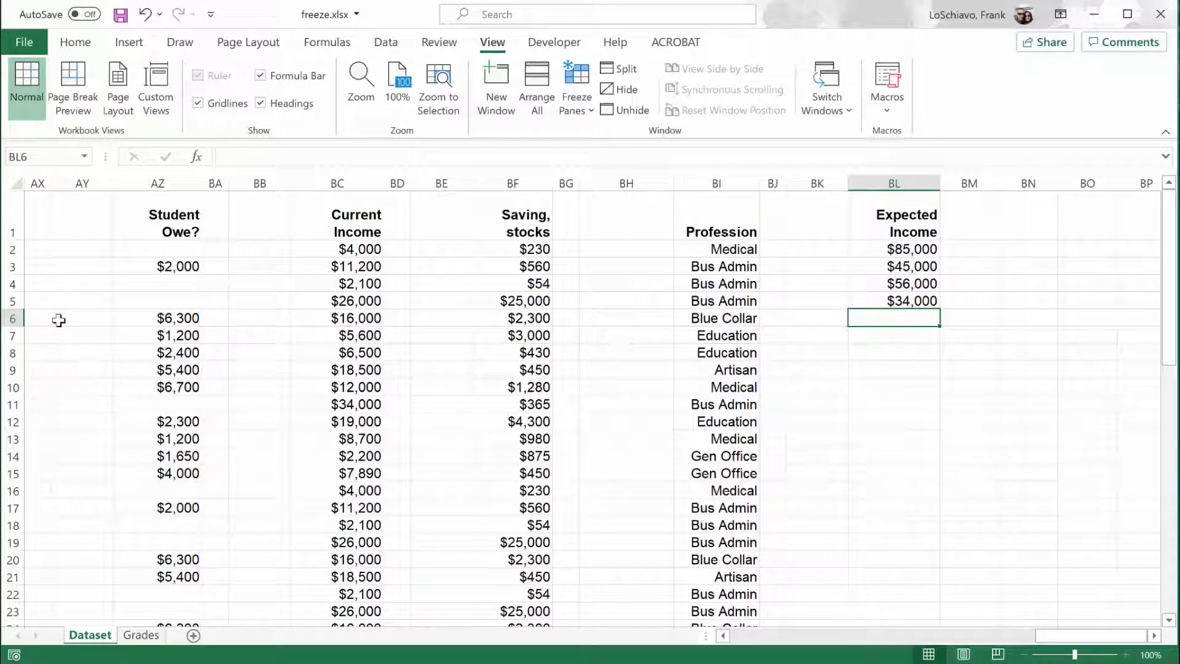
pyautogui.click(609, 318)
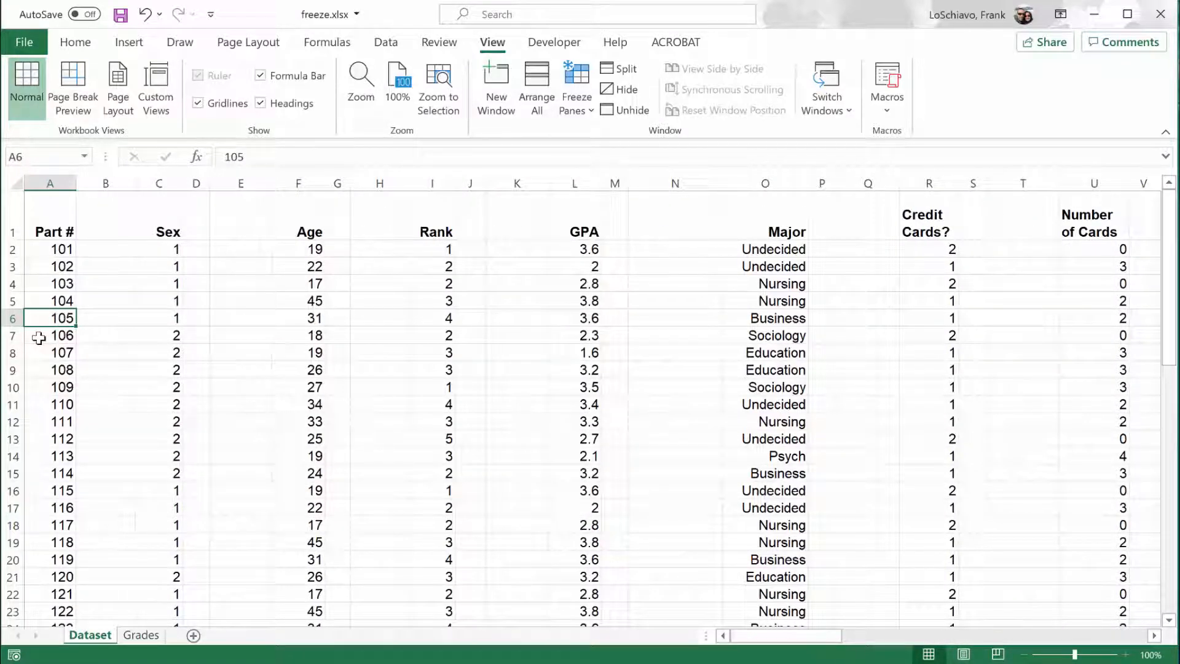
pyautogui.moveTo(33, 219)
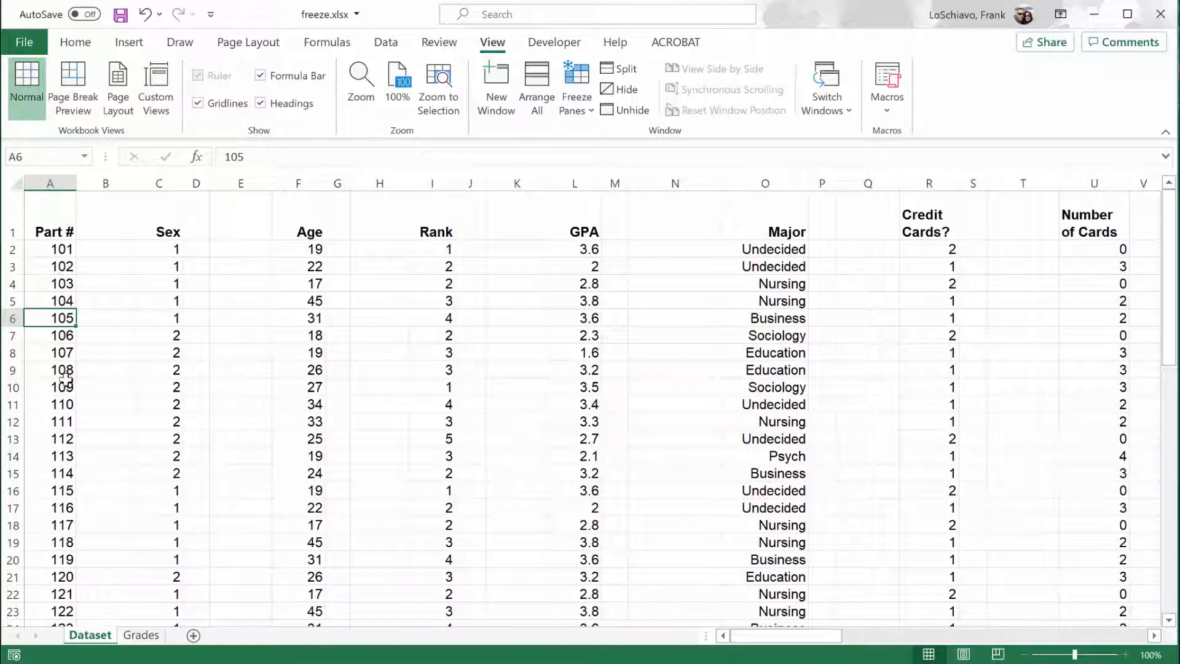
pyautogui.moveTo(523, 351)
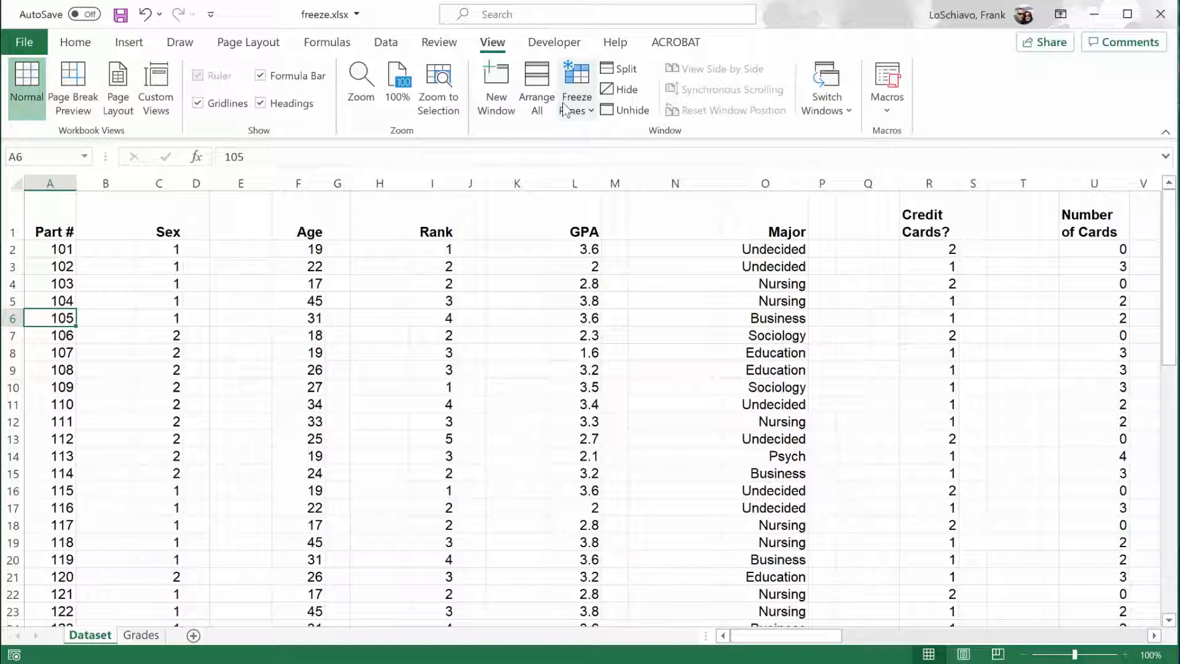
# - Freeze the Part # column, then scroll right and back to confirm it stays visible
pyautogui.click(576, 87)
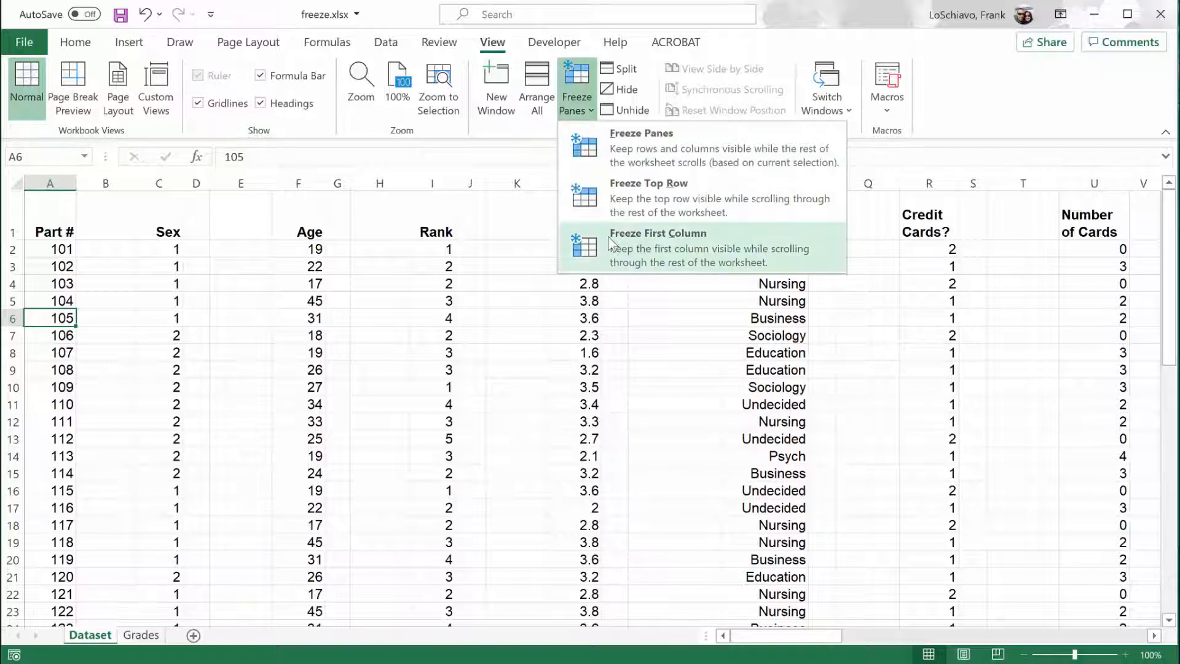
pyautogui.moveTo(610, 243)
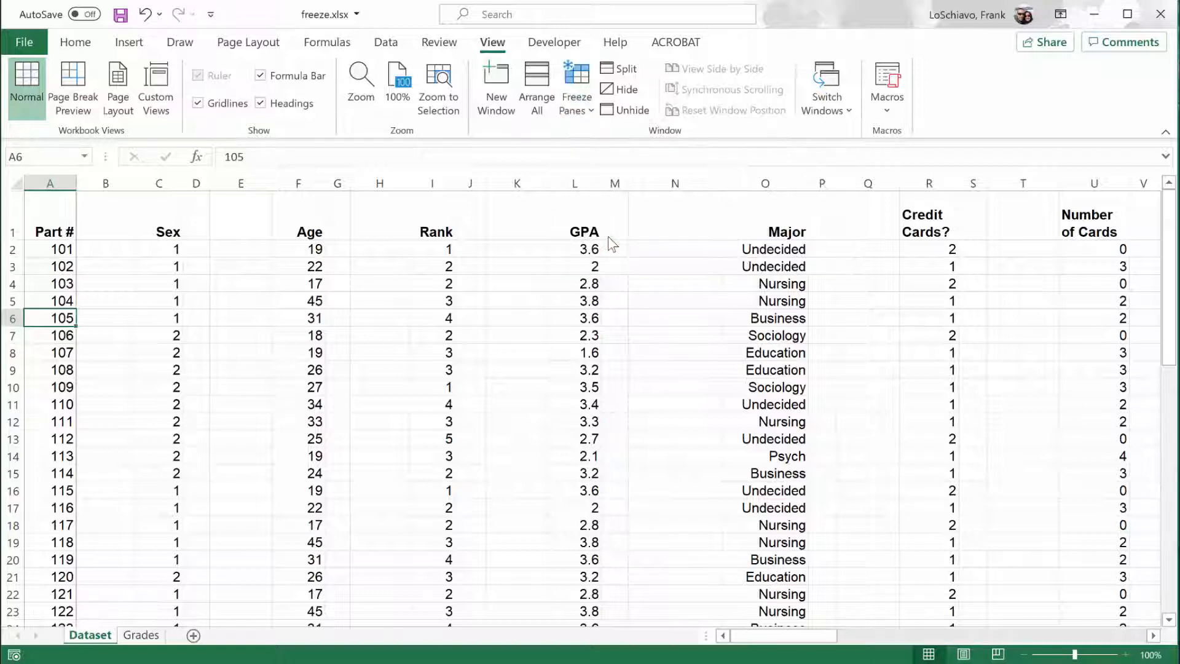
pyautogui.moveTo(96, 294)
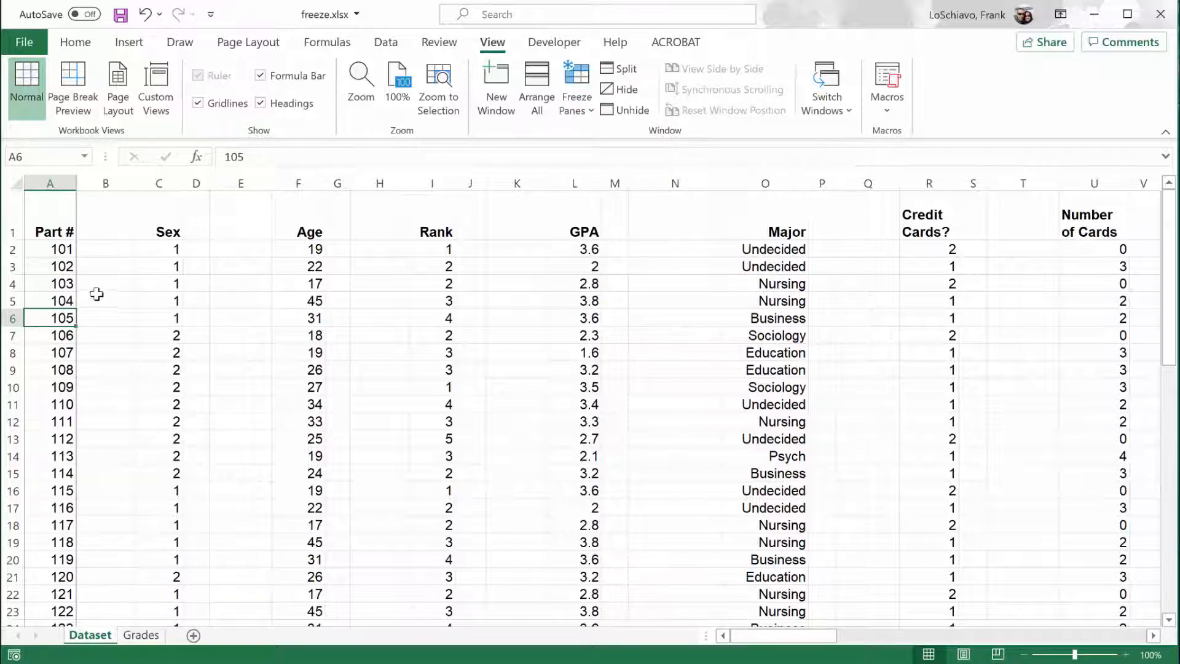
pyautogui.click(314, 318)
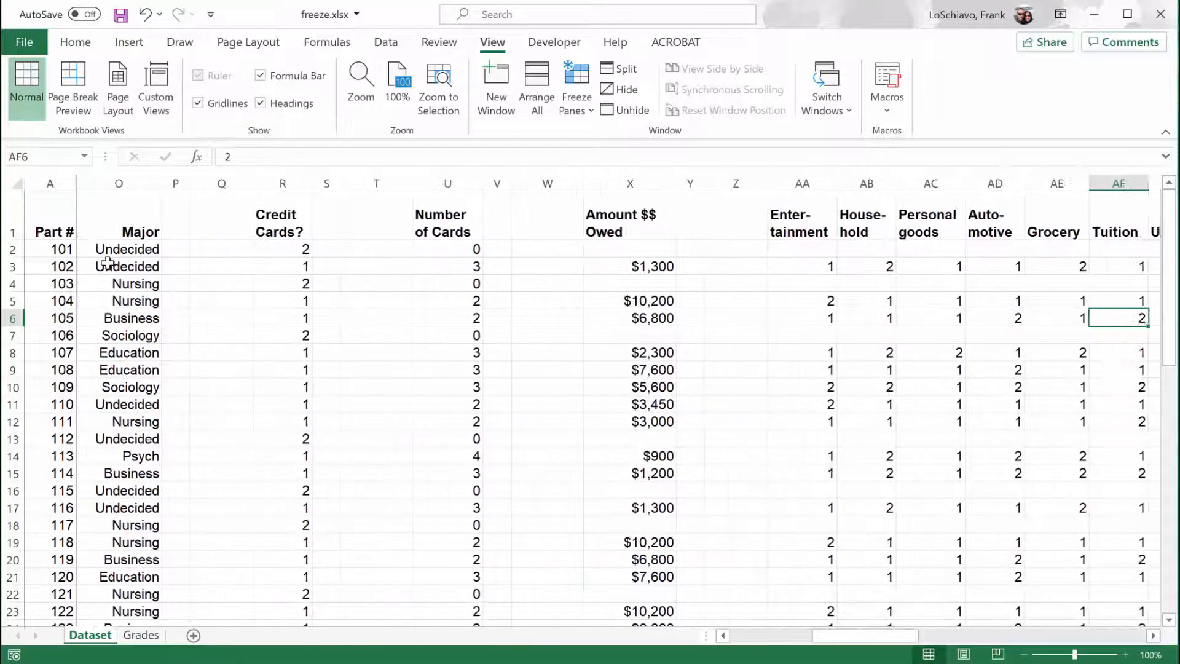
pyautogui.hscroll(3)
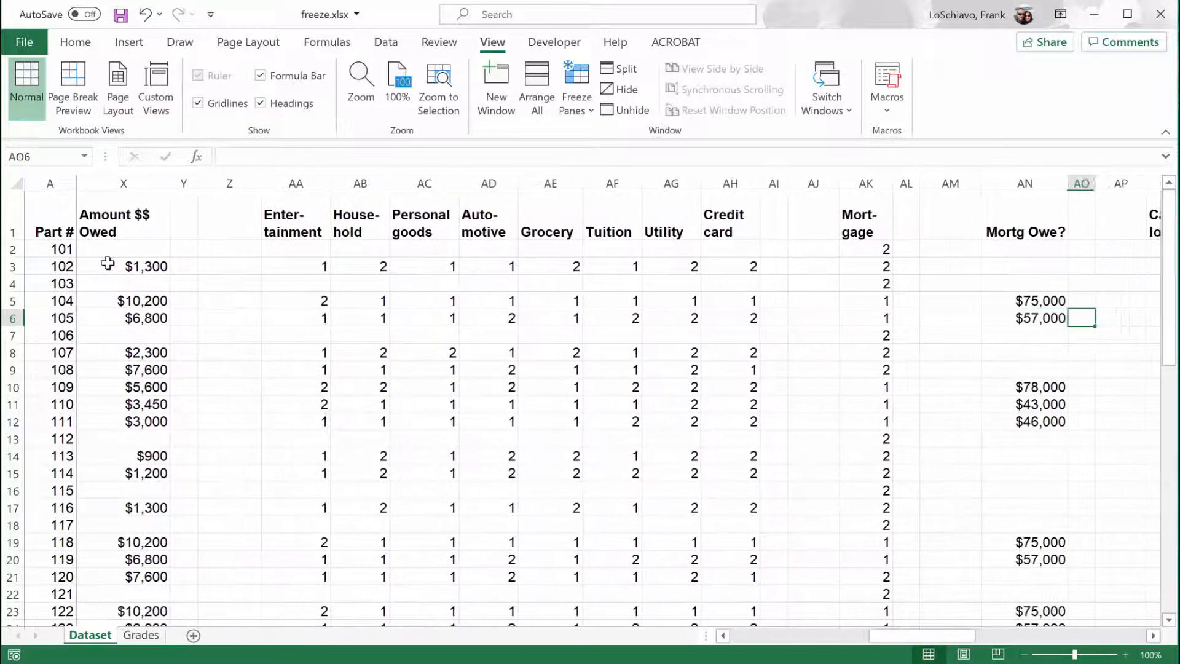
pyautogui.hscroll(3)
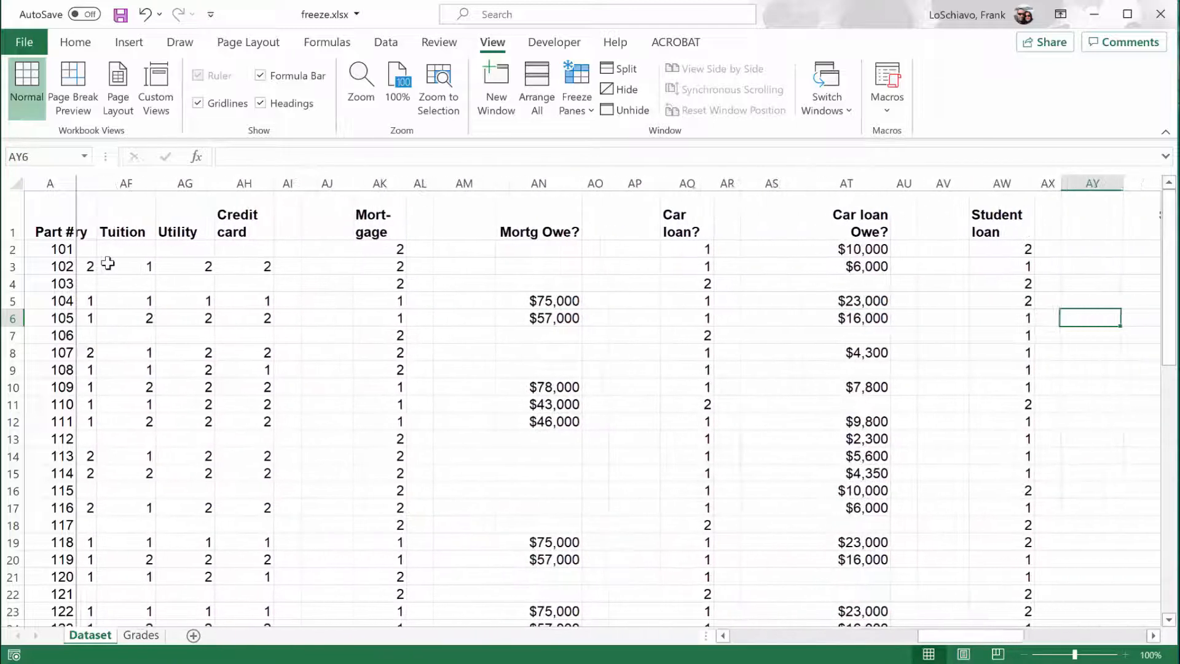
pyautogui.hscroll(-3)
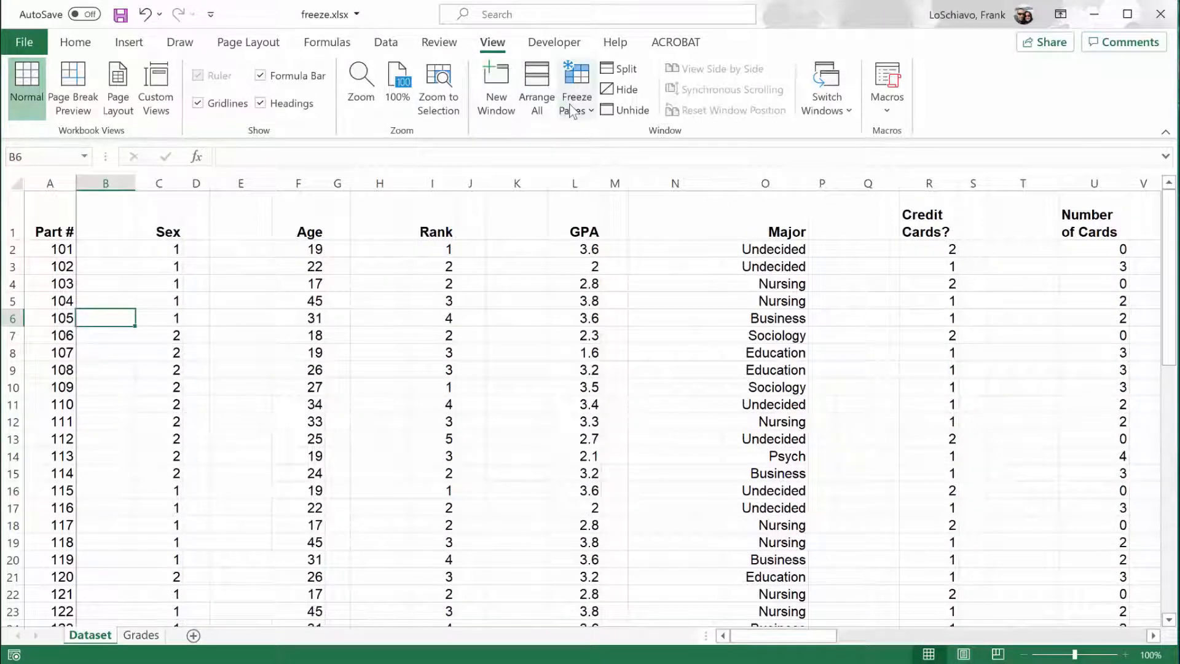
pyautogui.moveTo(576, 88)
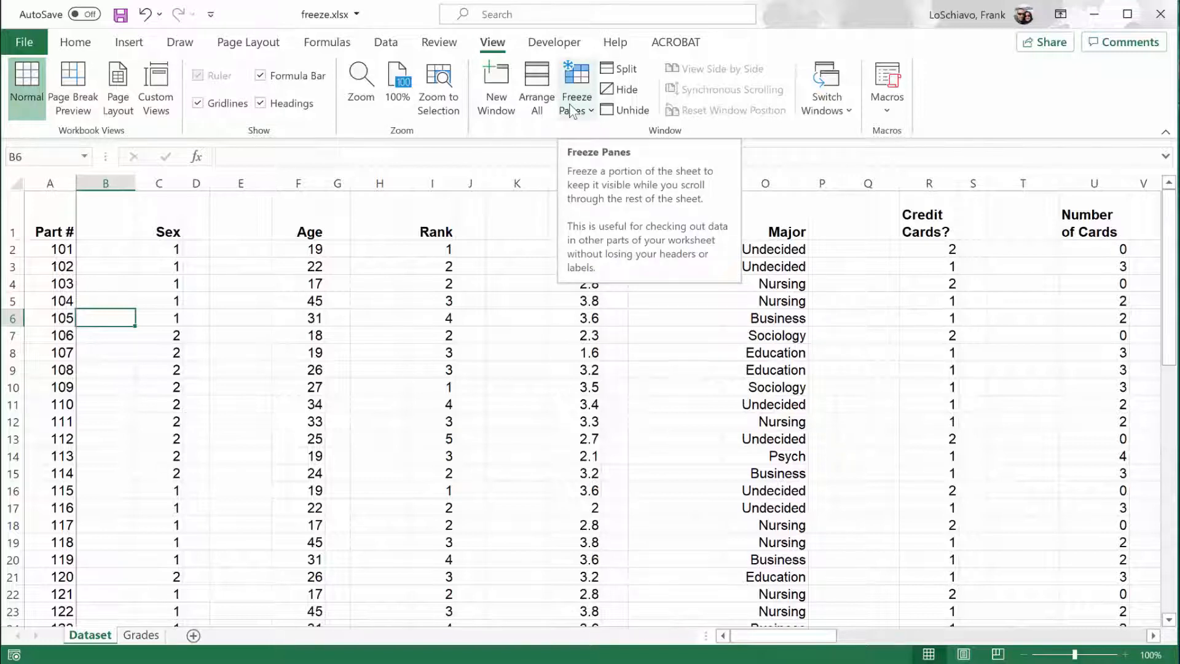
# - Unfreeze all panes, then reopen the Freeze Panes menu to review its options
pyautogui.click(576, 86)
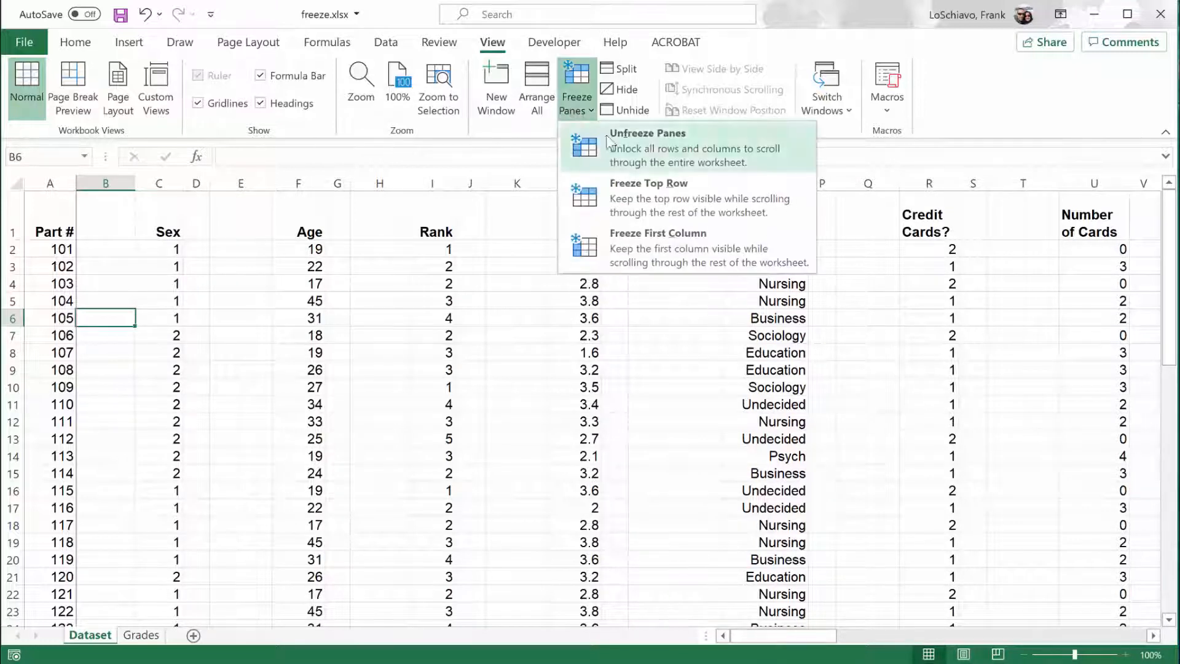
pyautogui.click(648, 148)
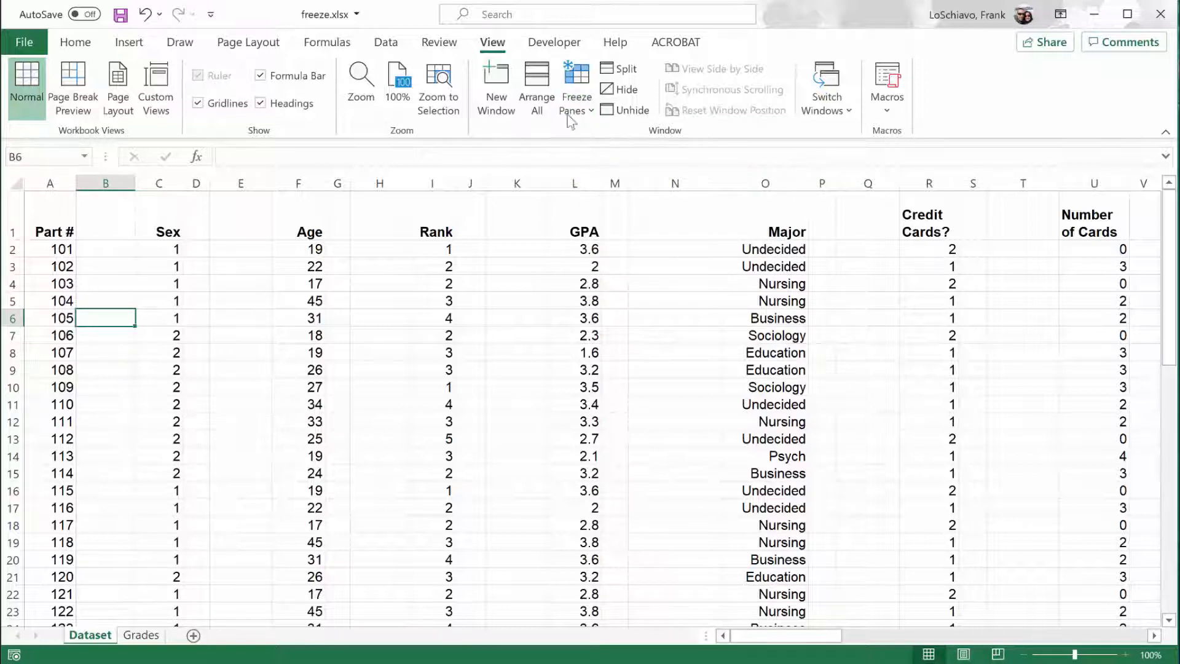
pyautogui.click(575, 84)
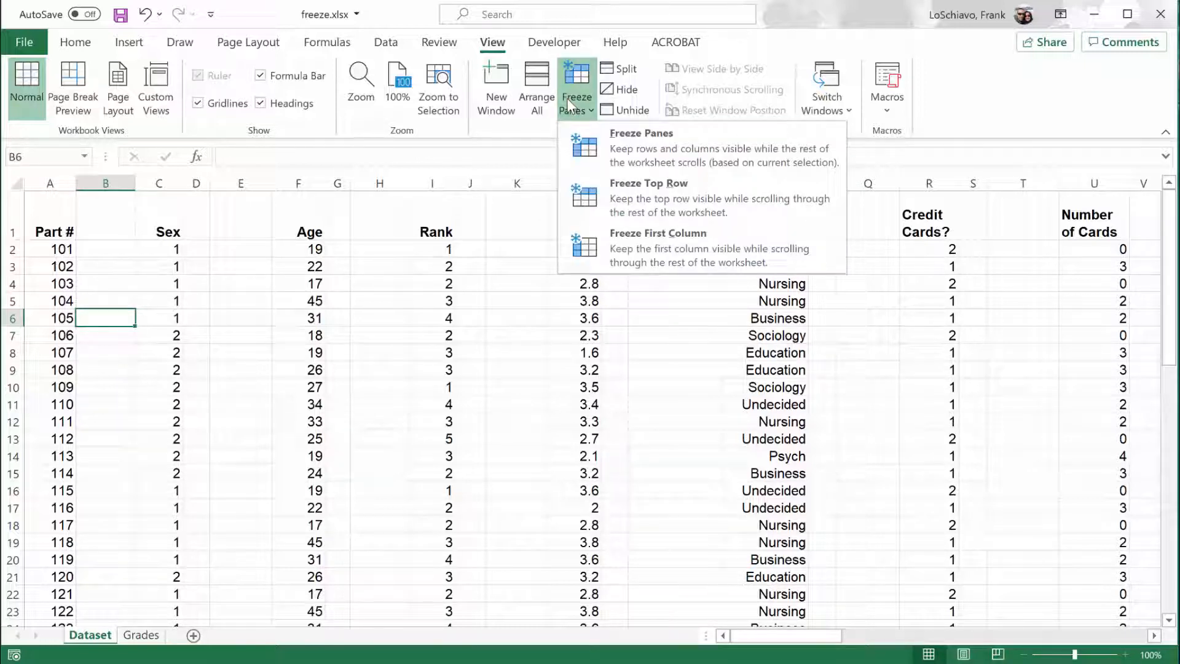
pyautogui.moveTo(648, 197)
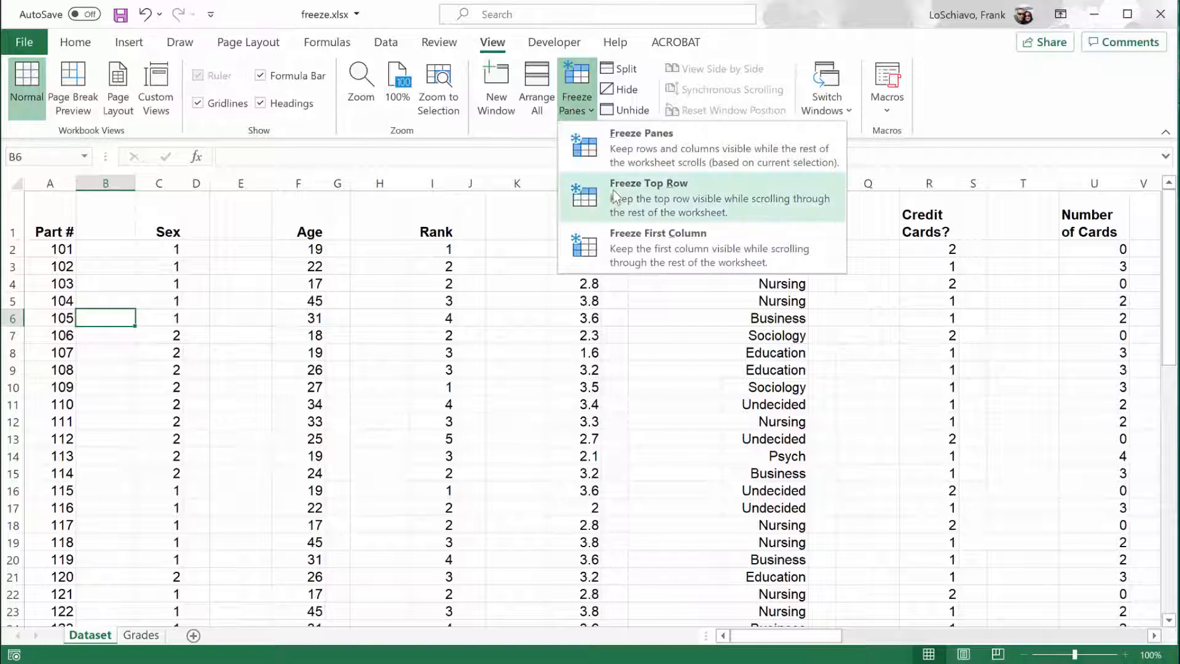
pyautogui.moveTo(658, 247)
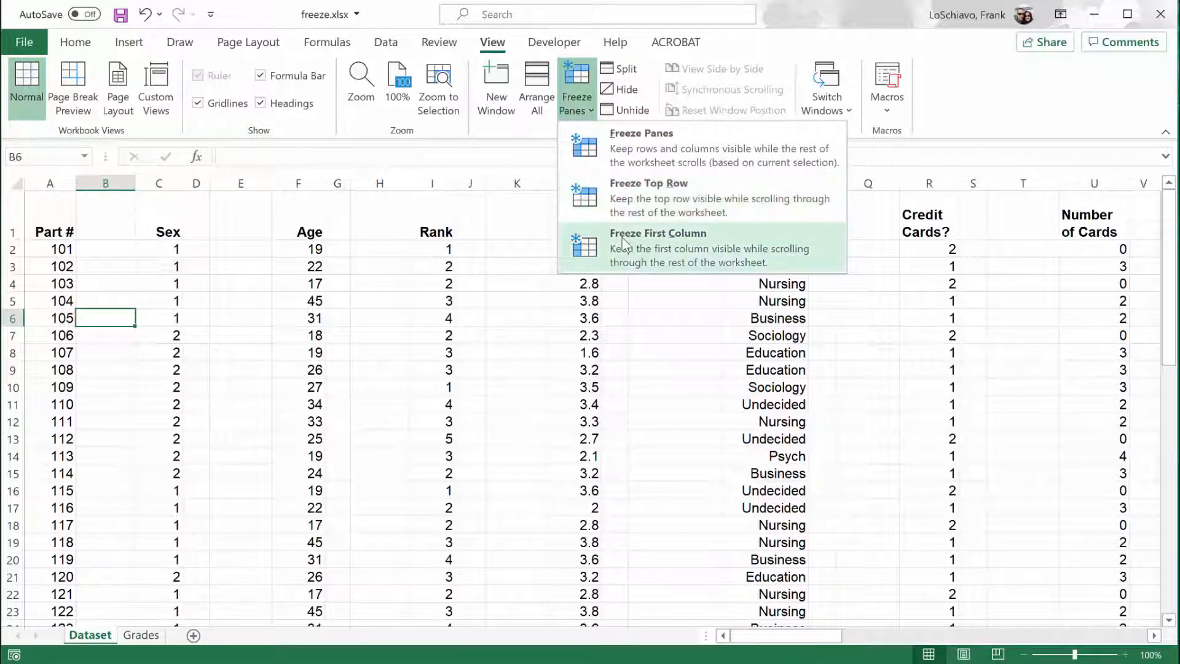
pyautogui.moveTo(633, 158)
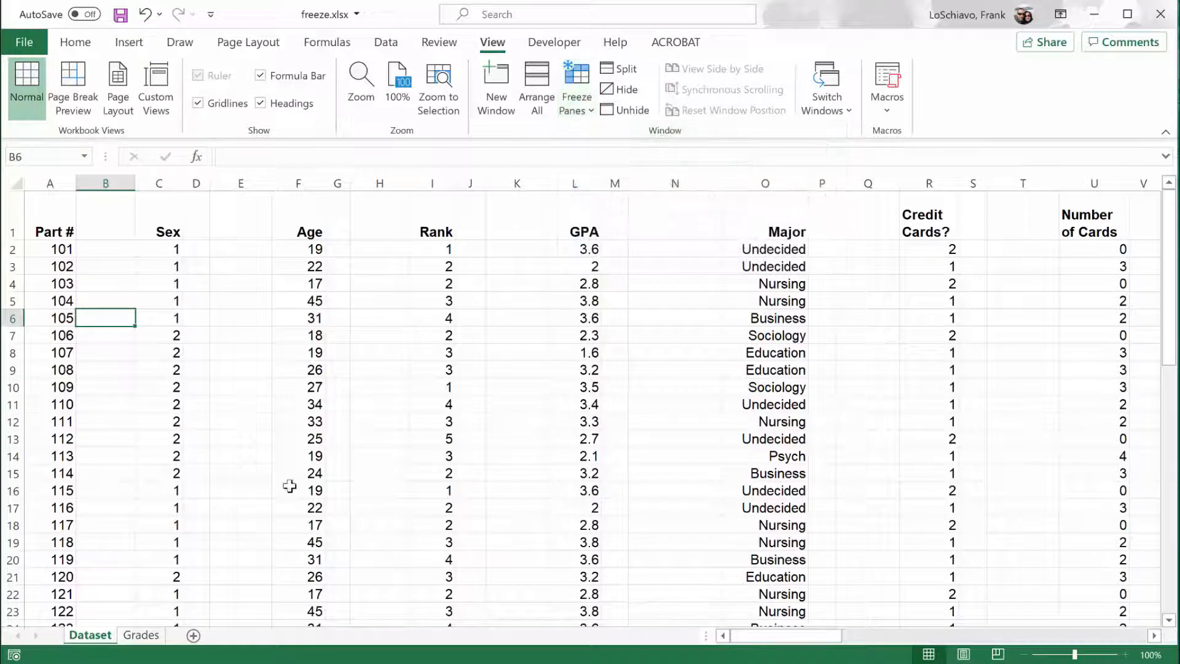
# - Open the Grades sheet, browse headers from First Name to GRADE, and scroll down and back
pyautogui.click(141, 634)
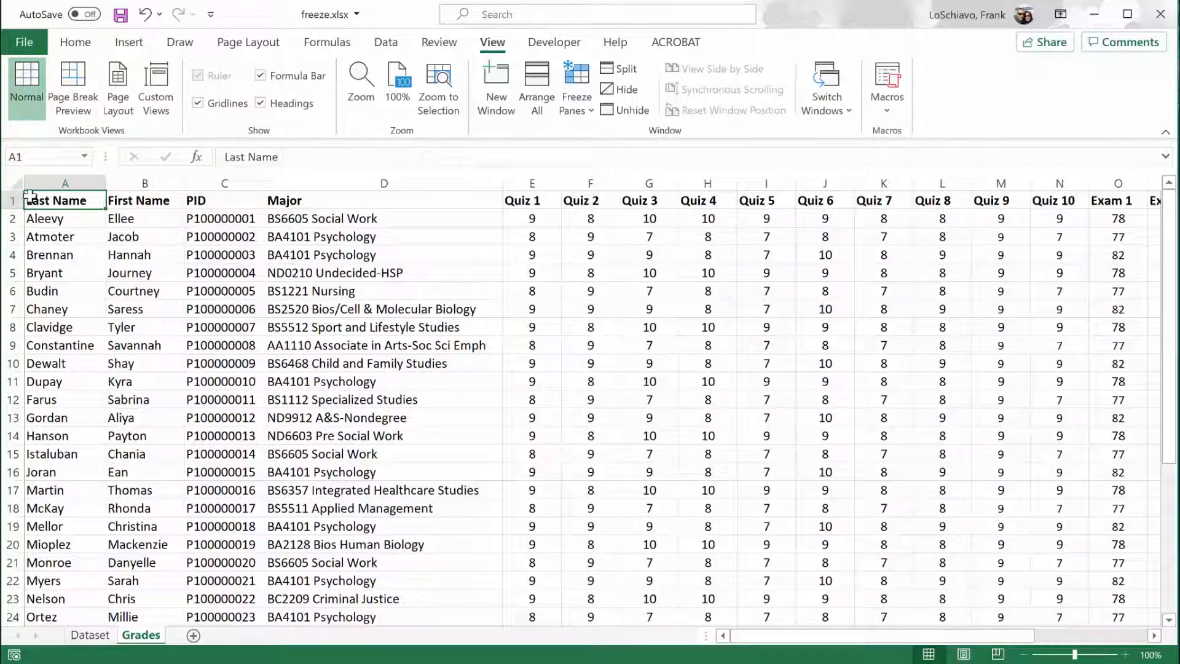
pyautogui.click(144, 200)
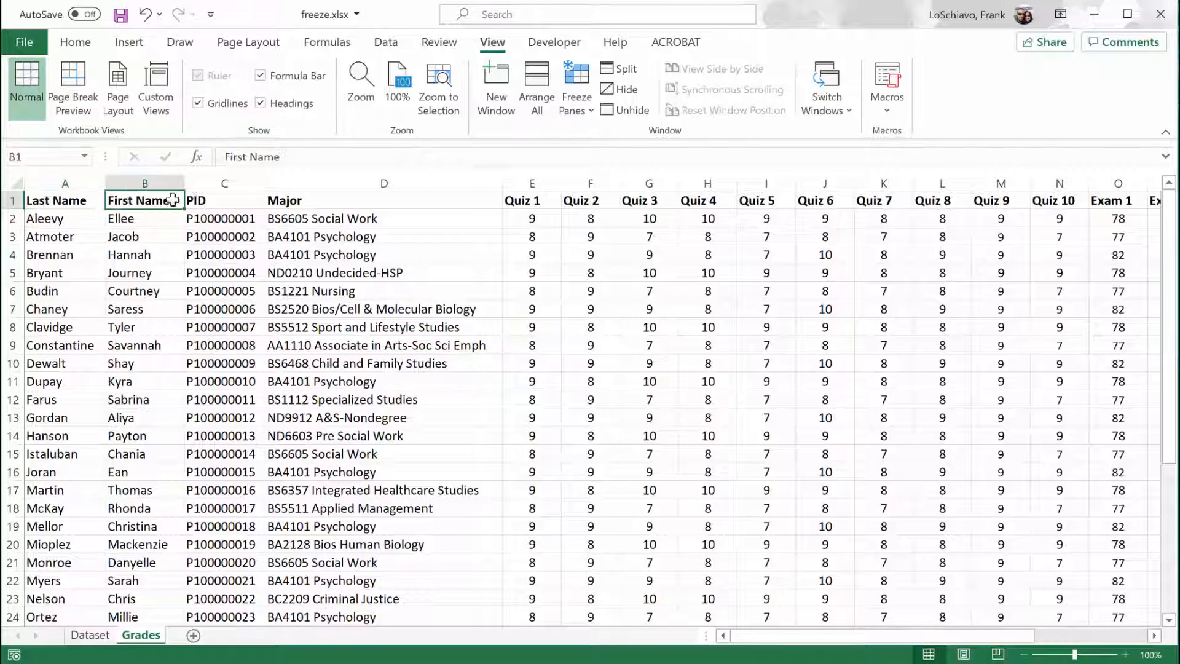
pyautogui.click(295, 201)
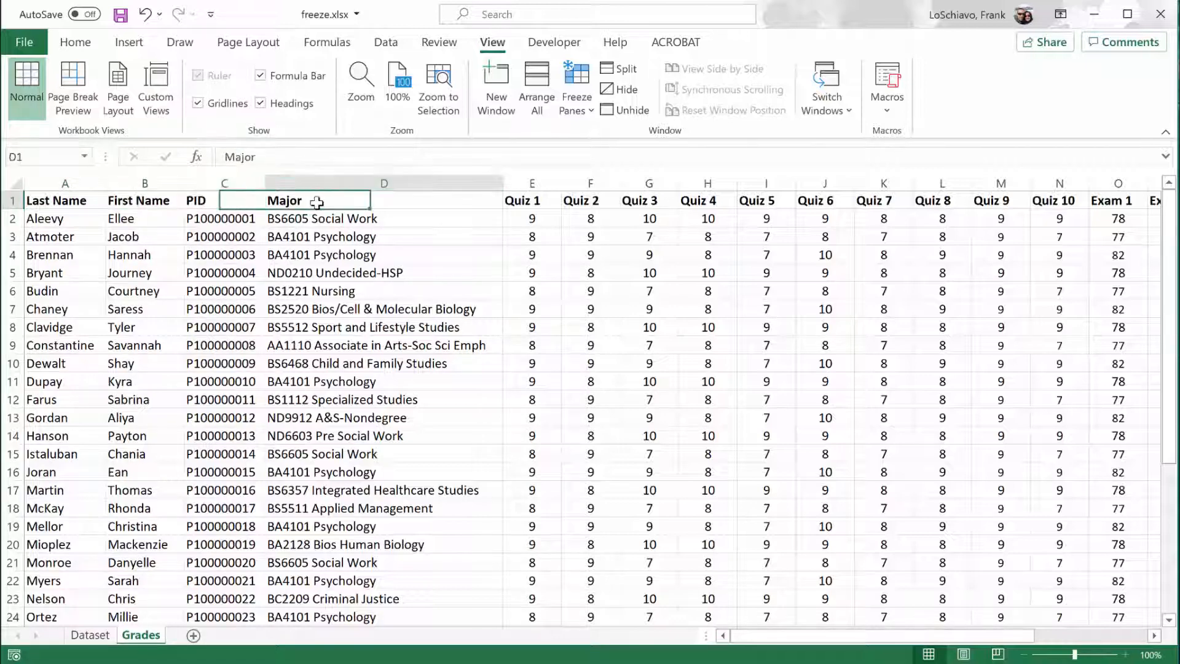
pyautogui.click(531, 200)
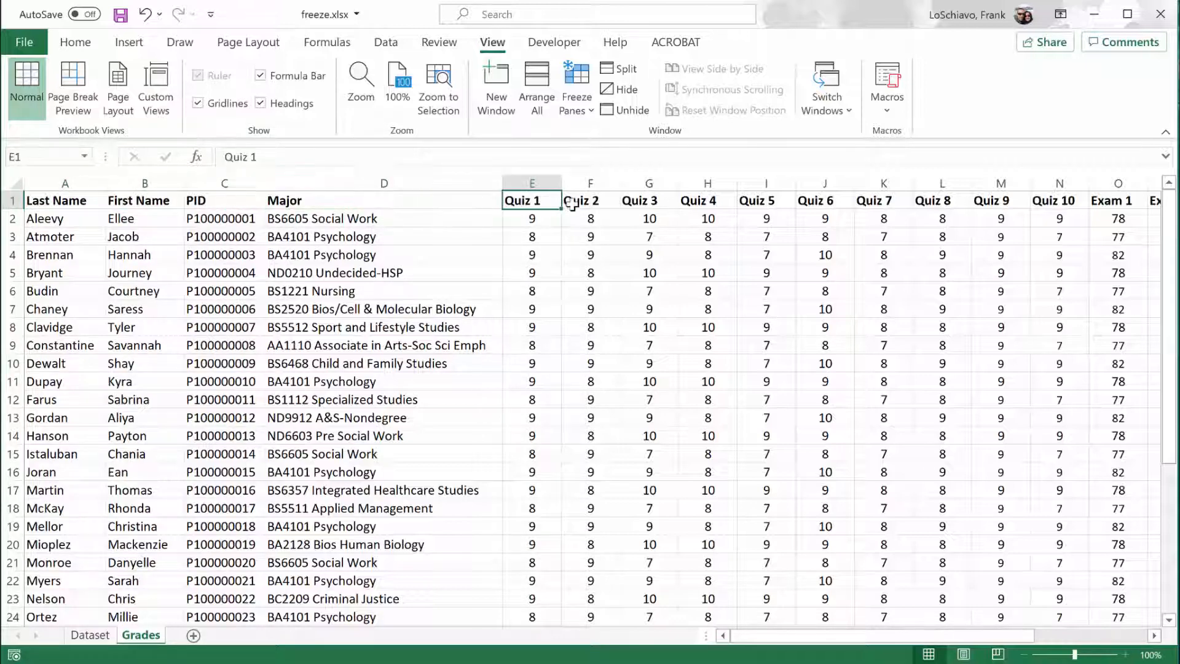
pyautogui.click(766, 199)
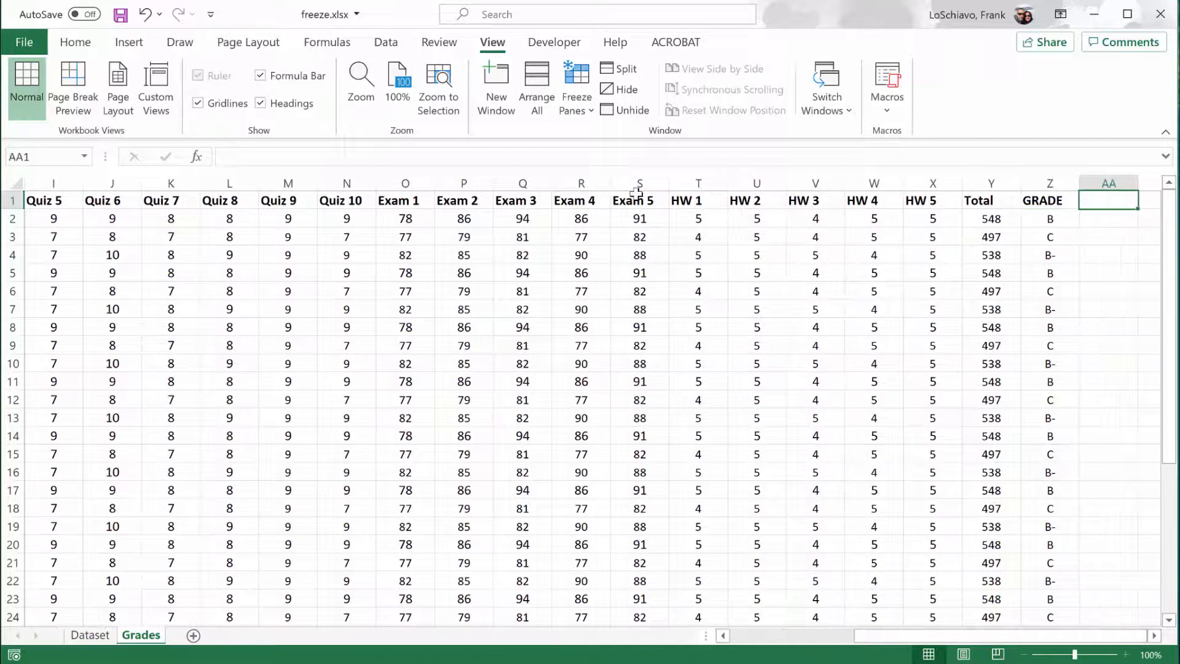
pyautogui.click(1050, 200)
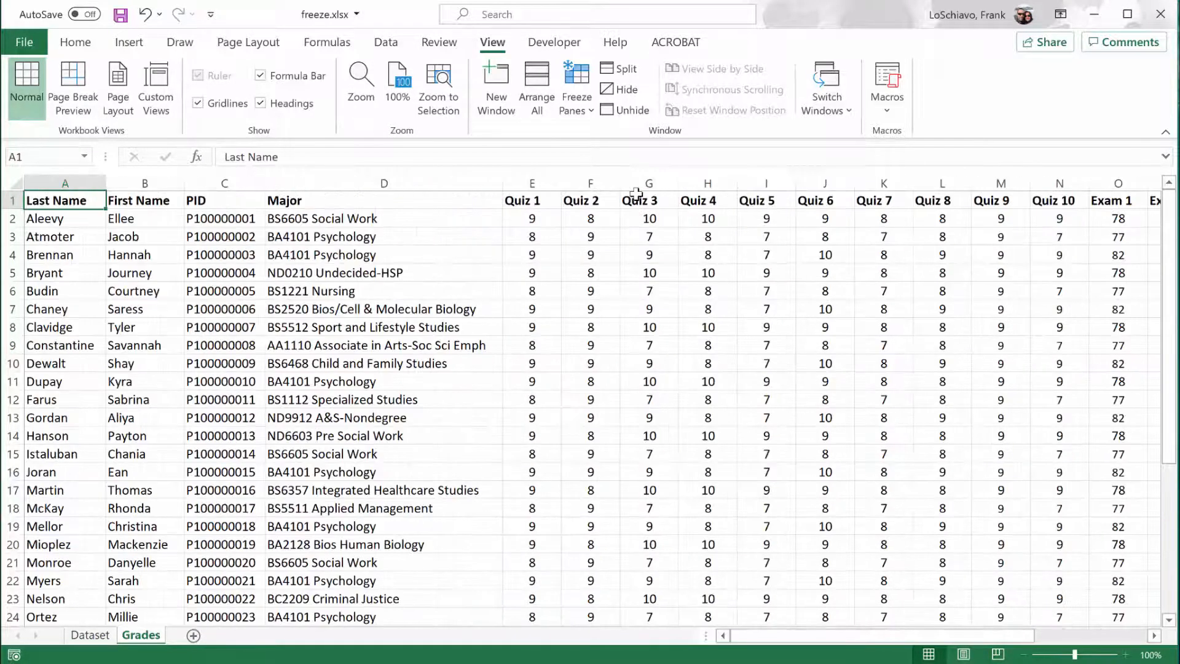
pyautogui.scroll(-3)
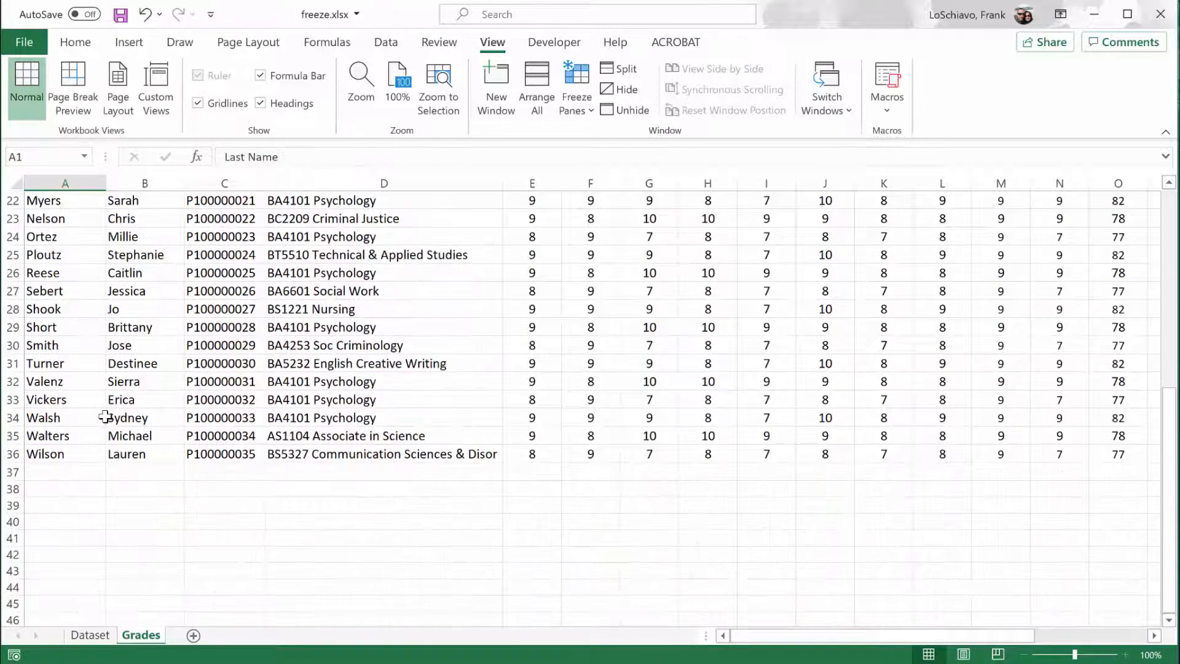
pyautogui.scroll(3)
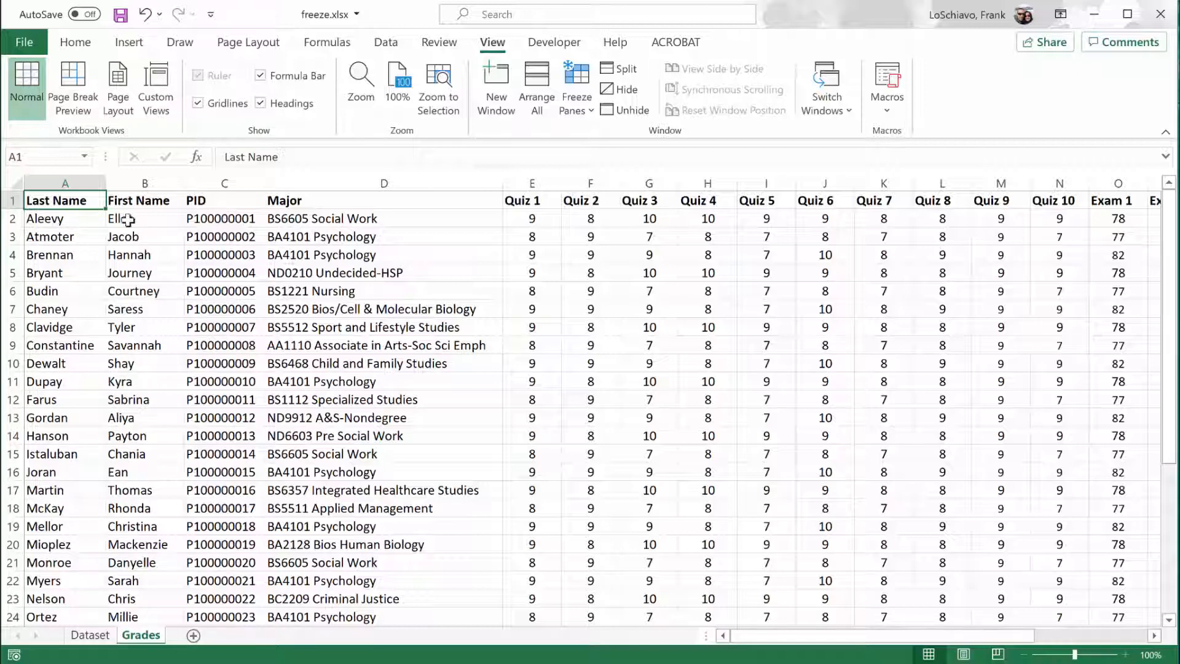
pyautogui.moveTo(201, 218)
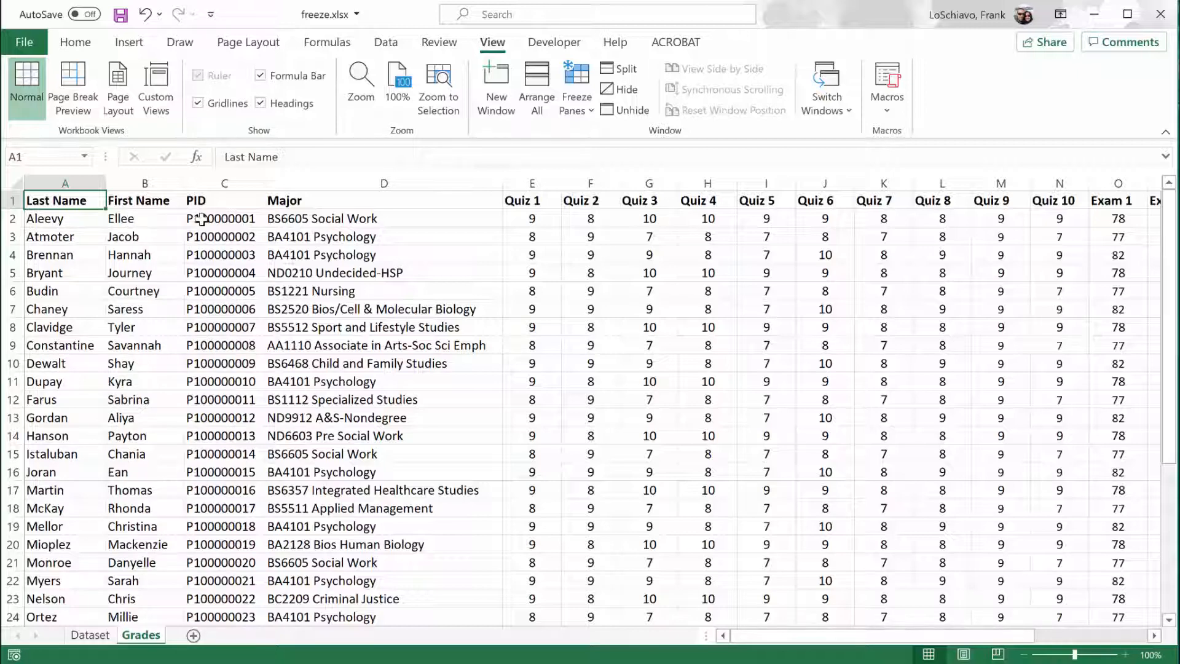
# - Select cell C2, the first student's PID, on the Grades sheet
pyautogui.click(224, 218)
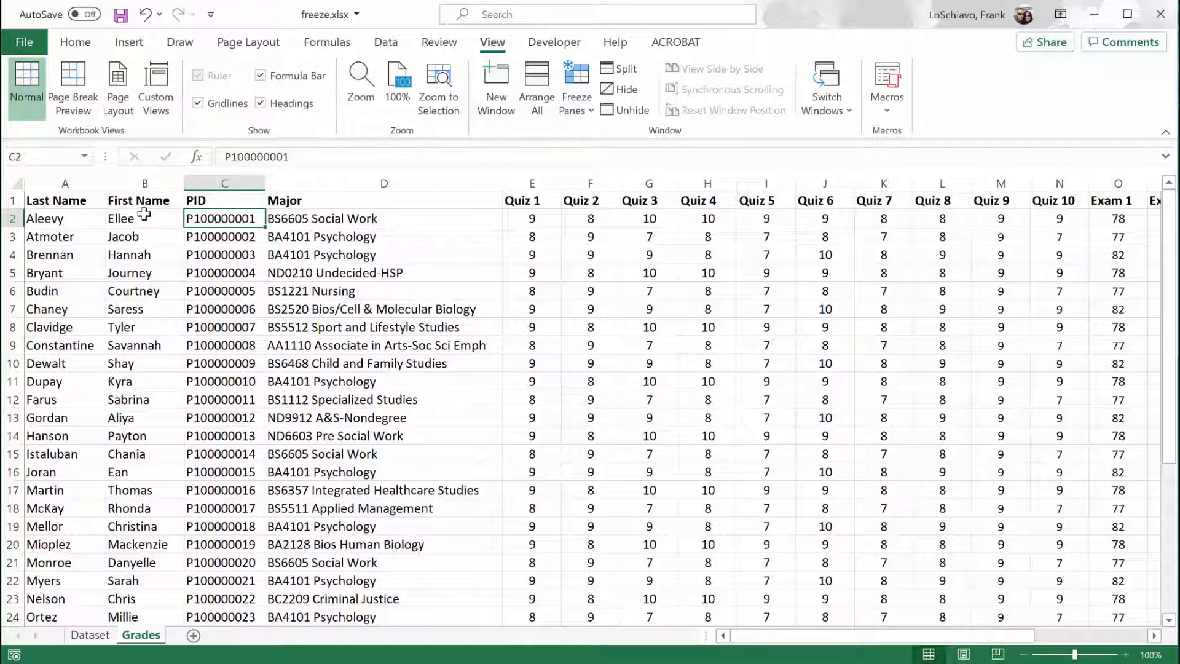
pyautogui.moveTo(158, 222)
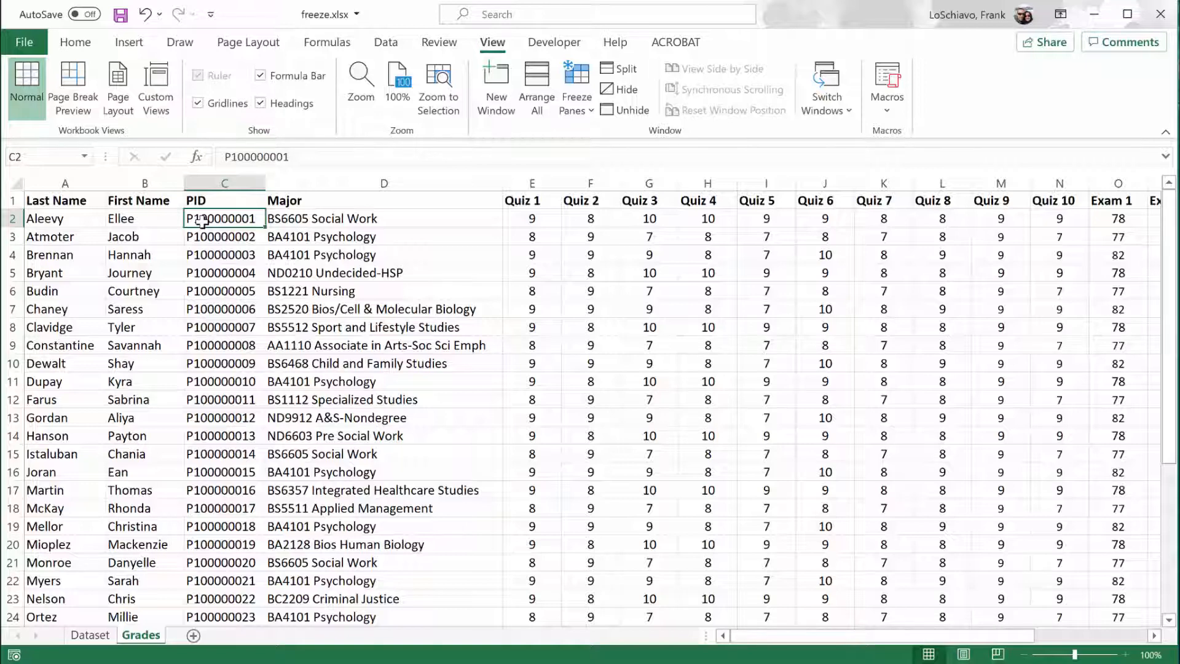
pyautogui.moveTo(283, 194)
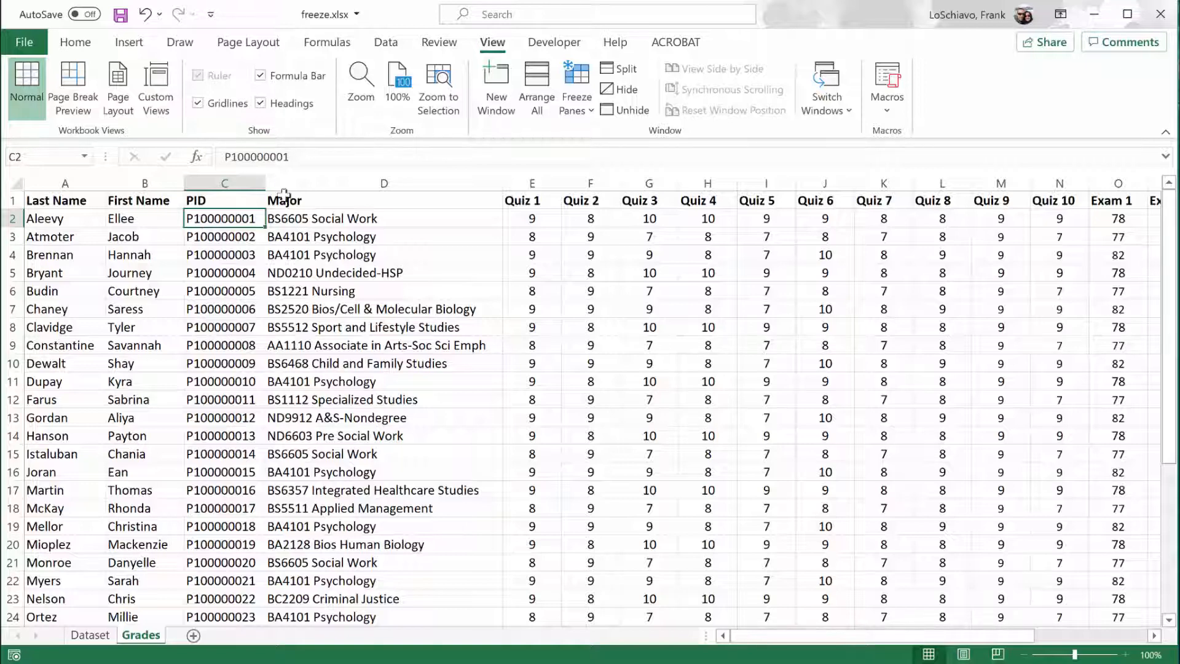
# - Freeze panes at C2, scroll down and back up to test, then reselect C2
pyautogui.click(575, 83)
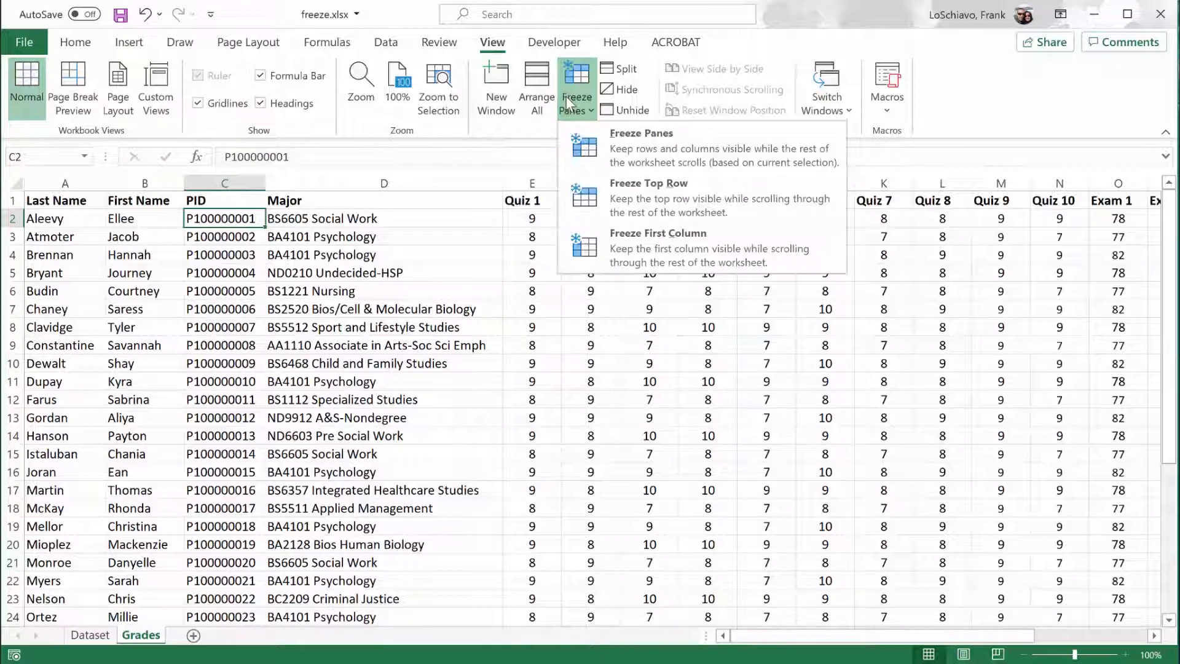
pyautogui.moveTo(625, 148)
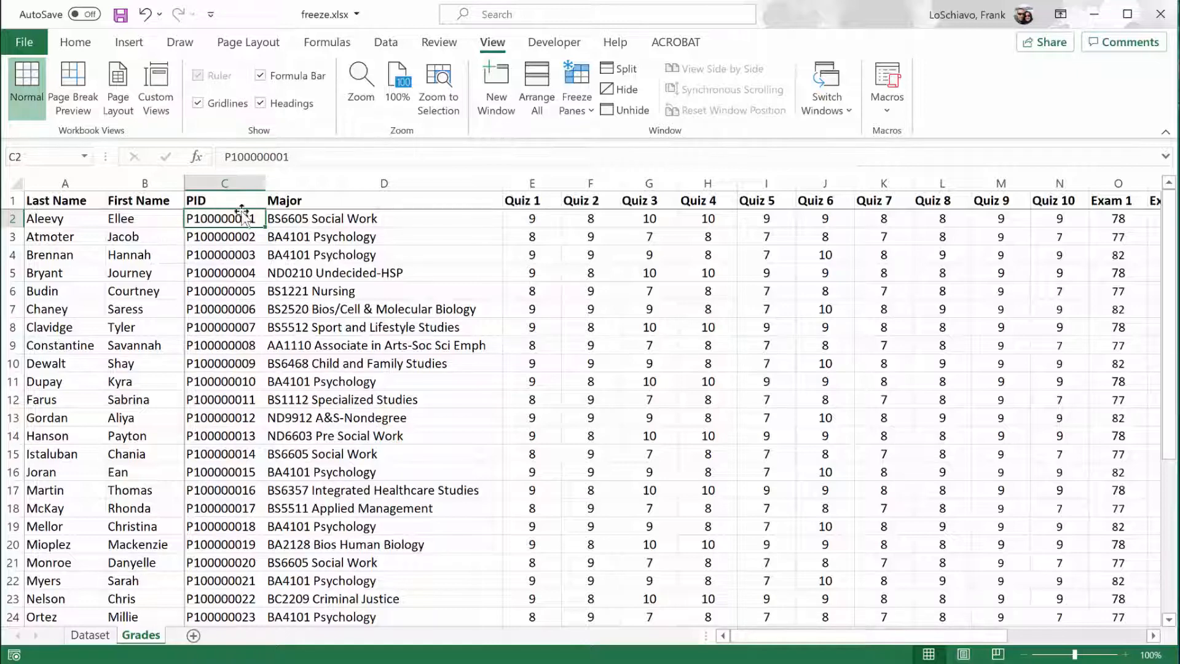
pyautogui.moveTo(245, 245)
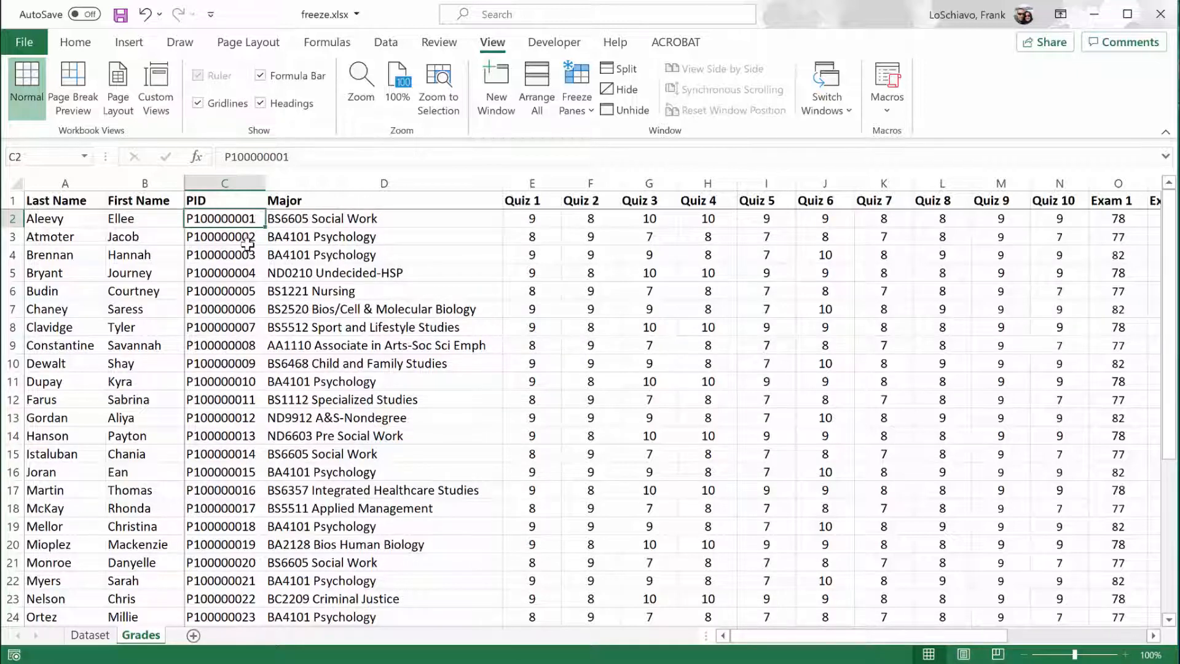
pyautogui.scroll(-3)
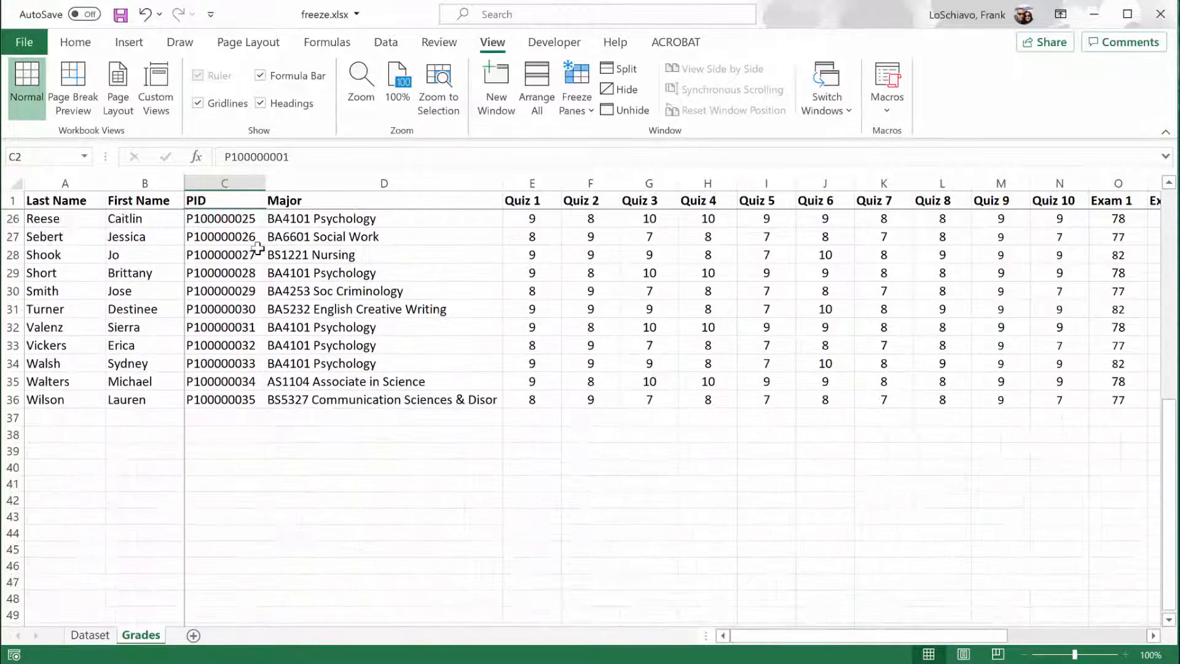
pyautogui.scroll(3)
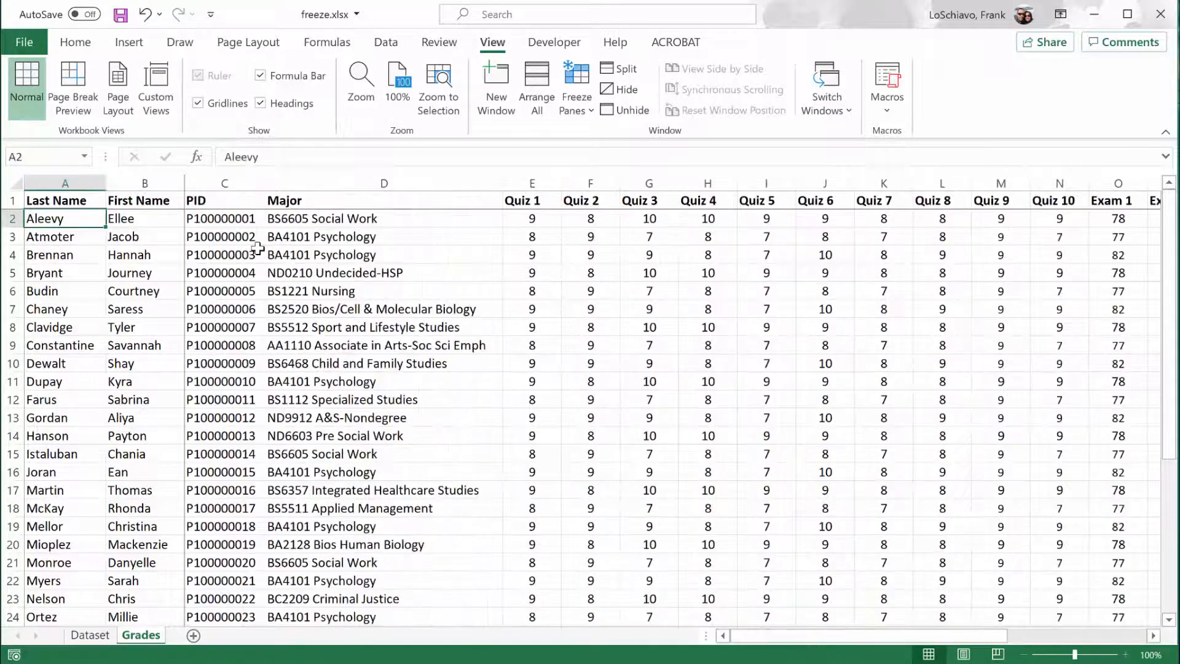
pyautogui.click(224, 219)
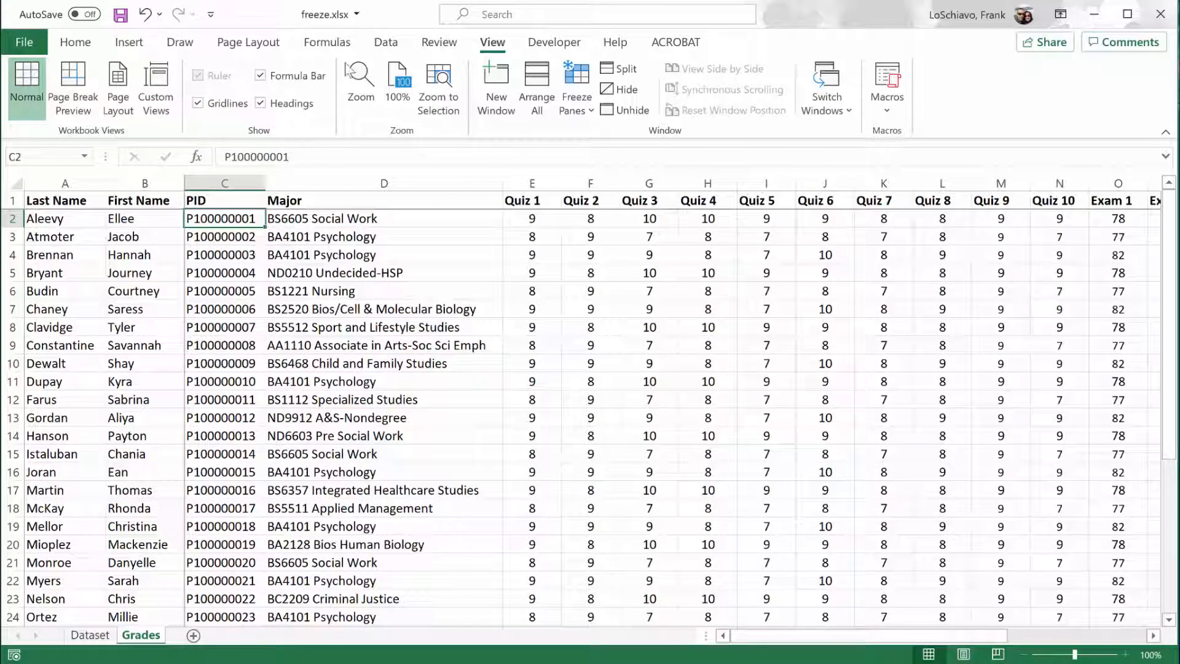
# - Unfreeze the header row and name columns on the Grades sheet via Unfreeze Panes
pyautogui.click(576, 87)
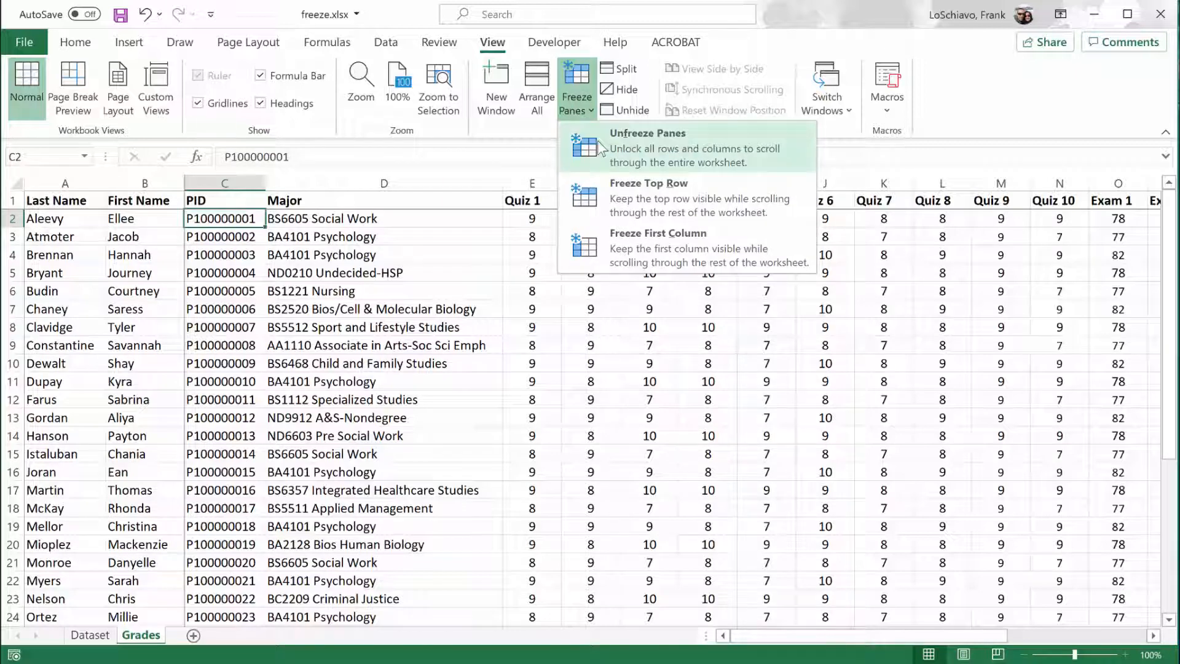
pyautogui.click(648, 147)
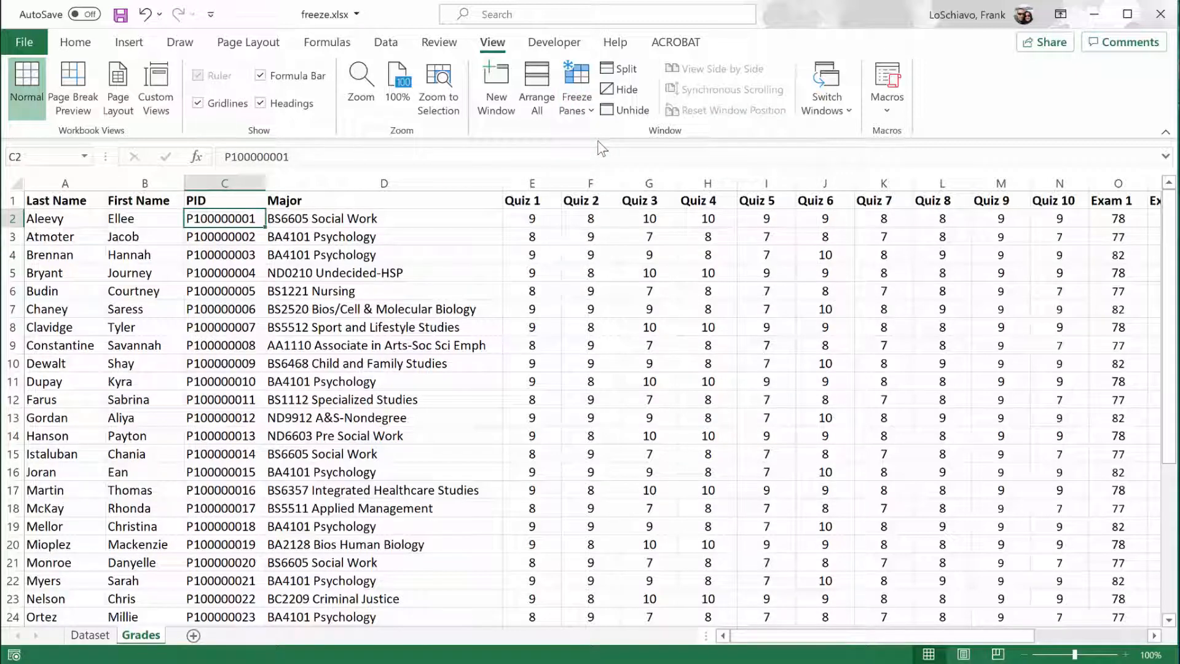